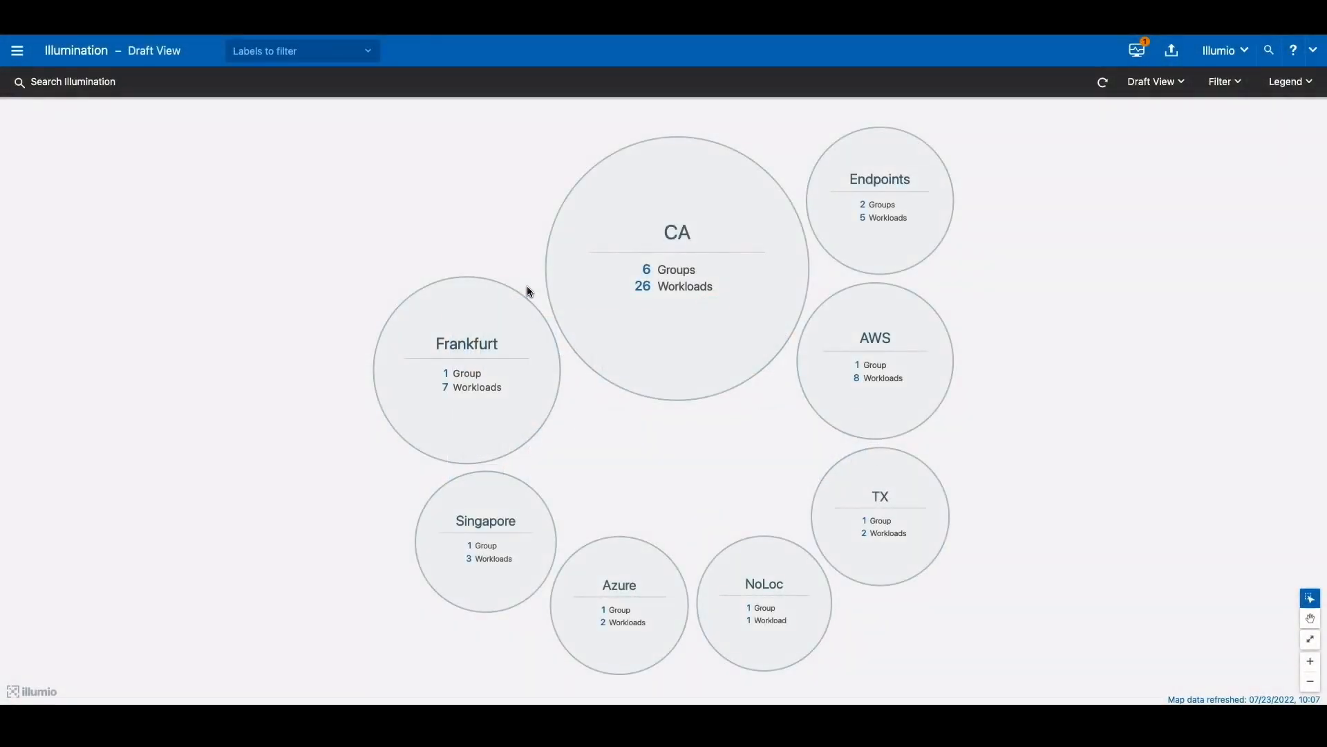
pyautogui.moveTo(529, 278)
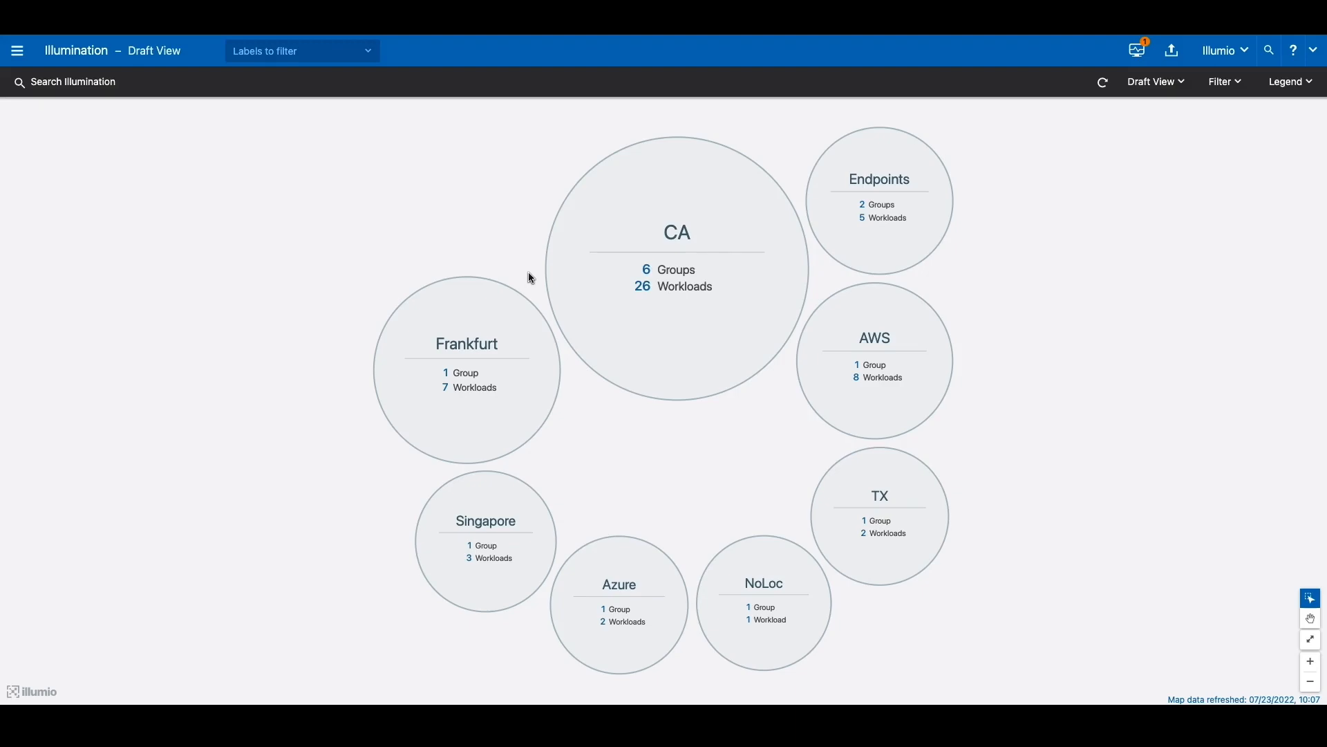
pyautogui.moveTo(553, 276)
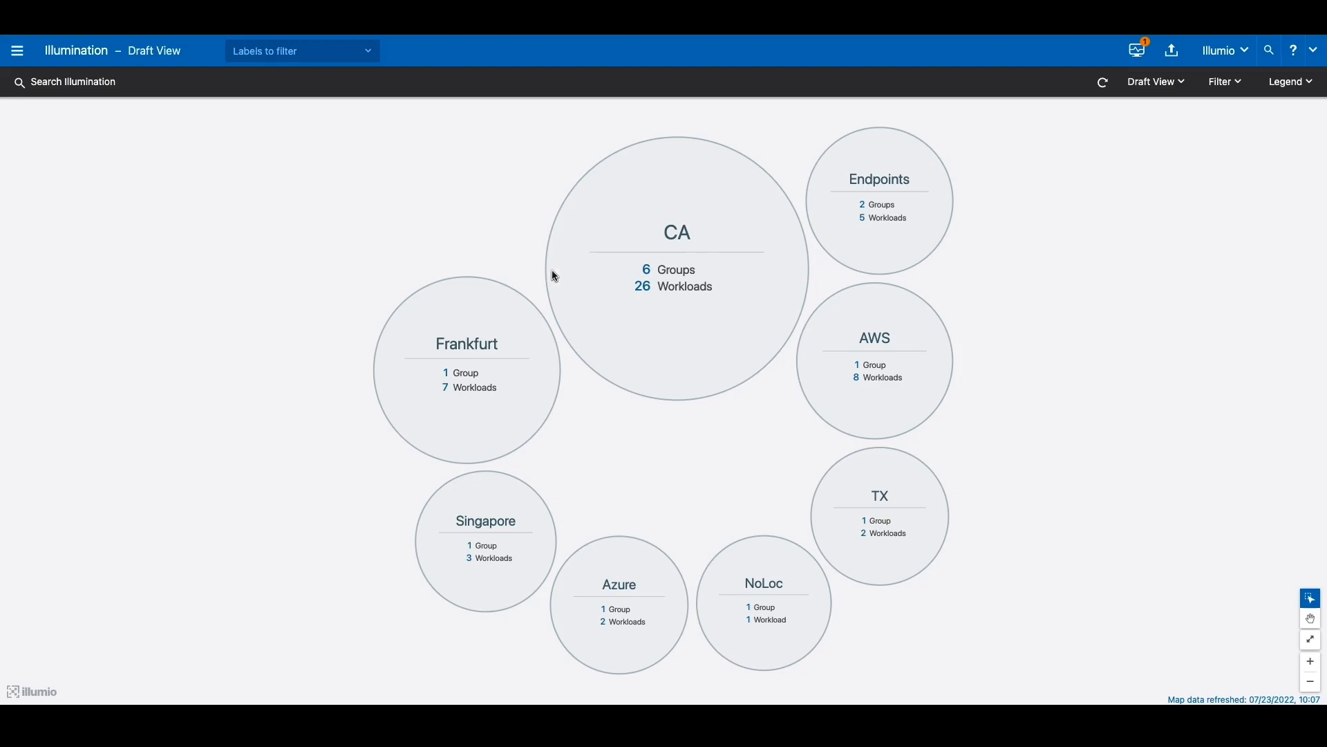
pyautogui.moveTo(525, 246)
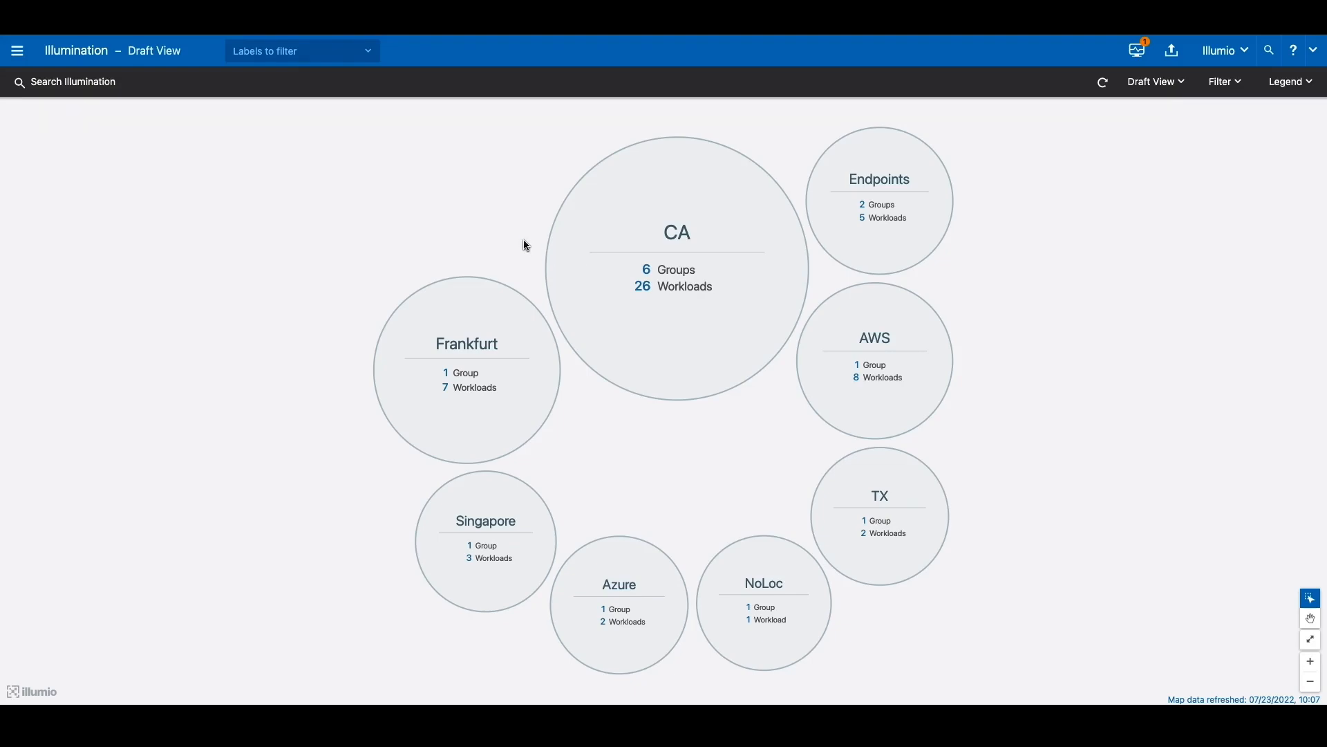
pyautogui.moveTo(592, 254)
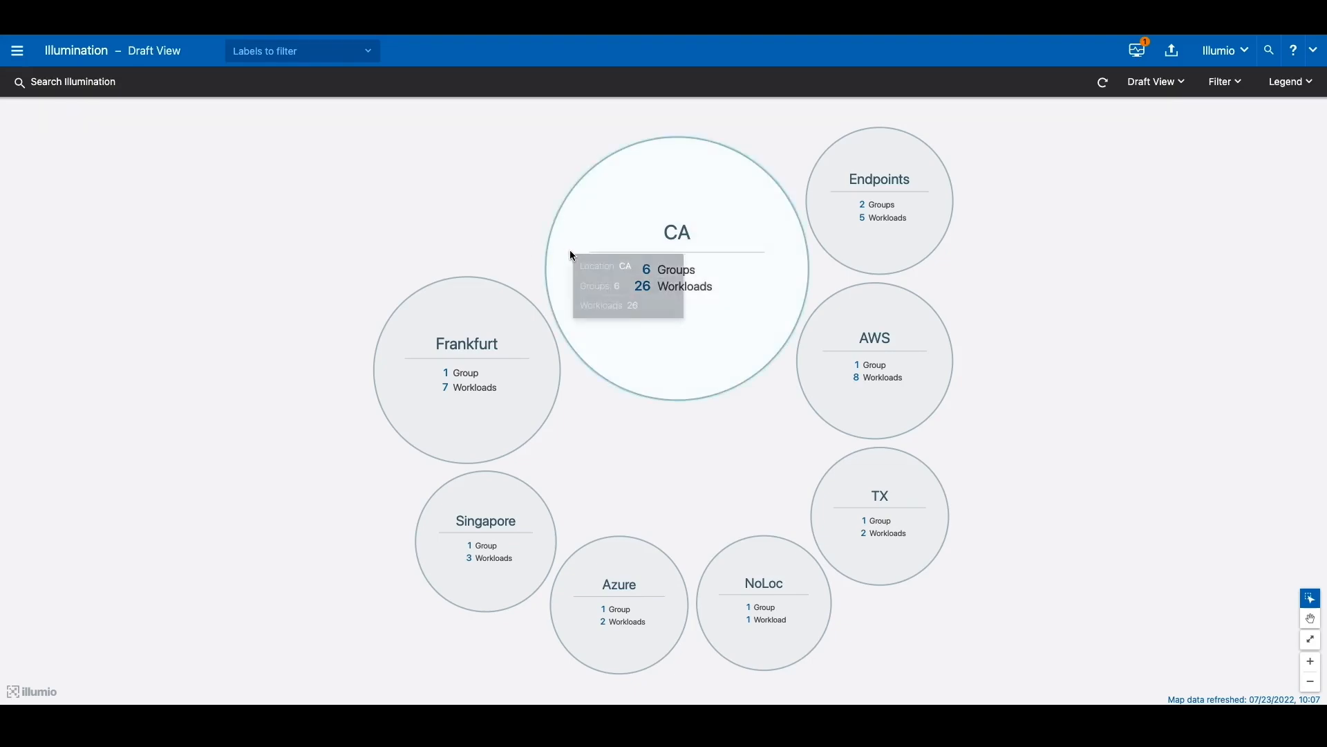
pyautogui.moveTo(865, 257)
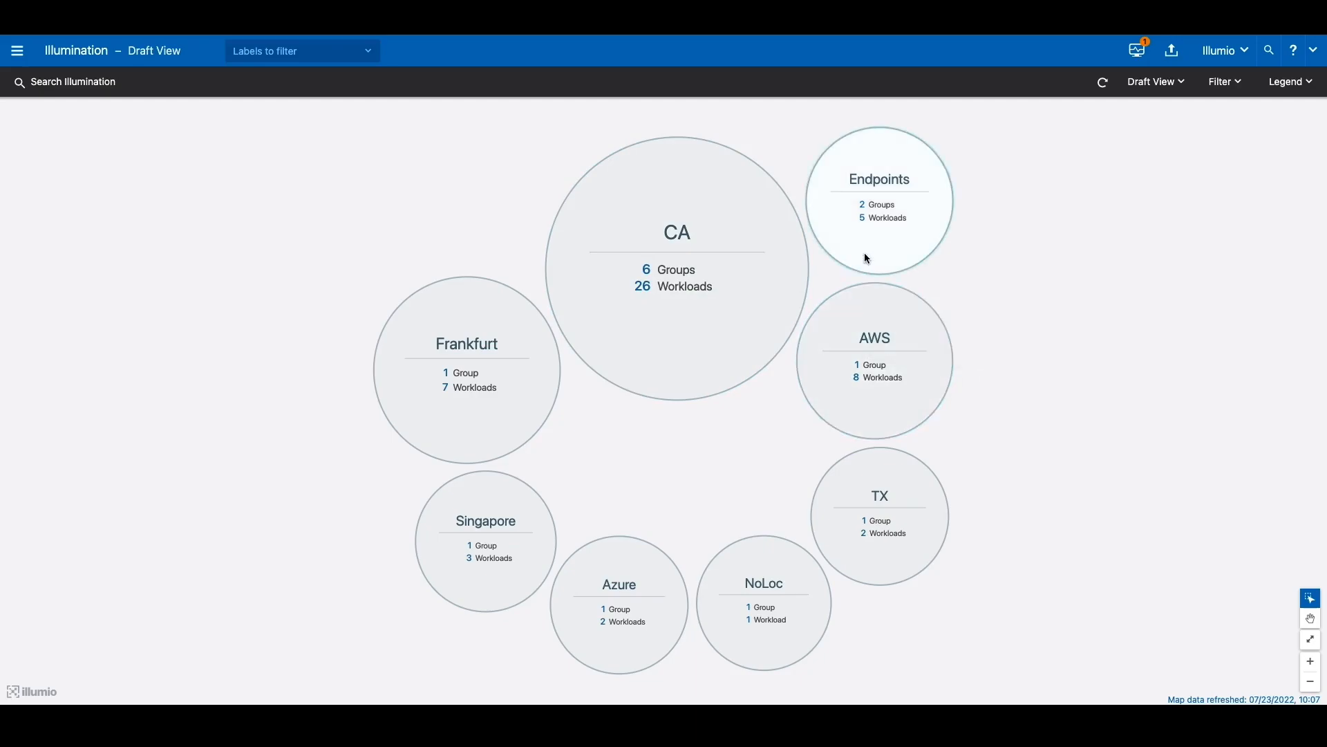
pyautogui.moveTo(866, 256)
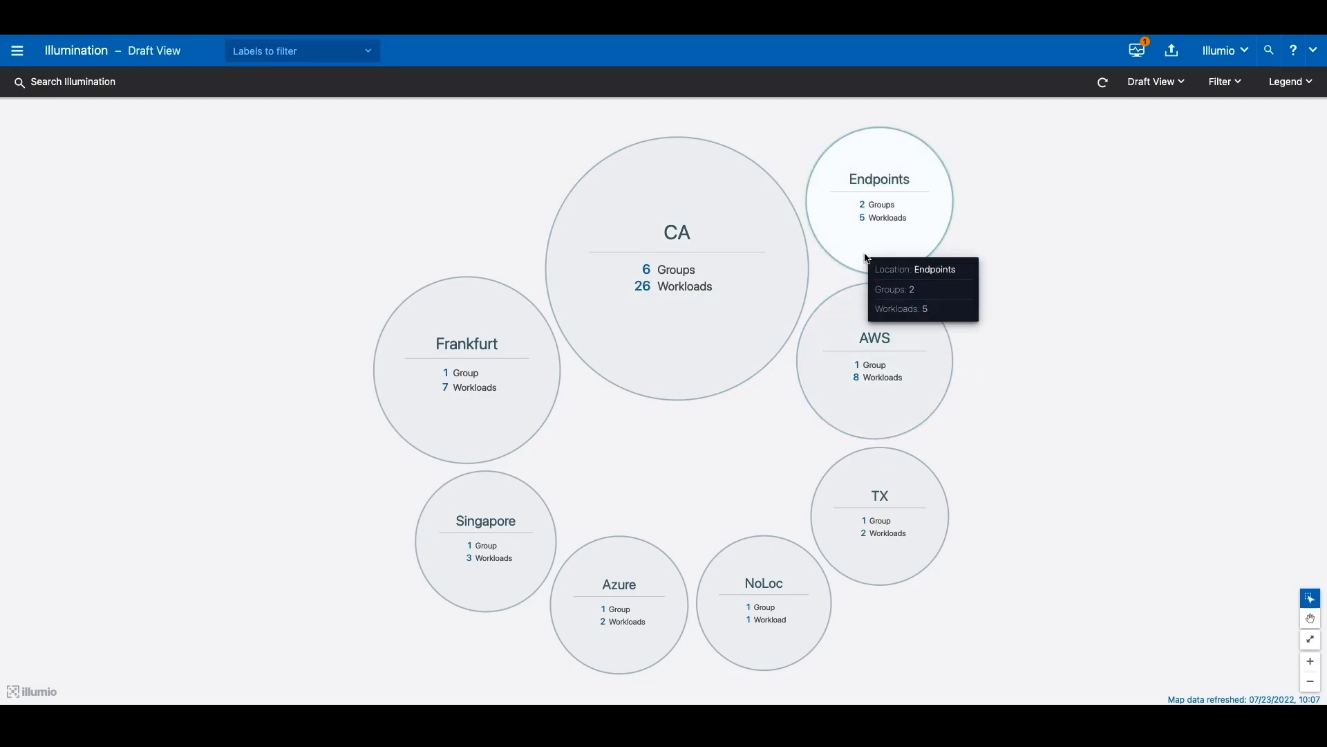
# Zoom into the Endpoints location on the map to show its Users and AdminUsers groups
pyautogui.click(879, 199)
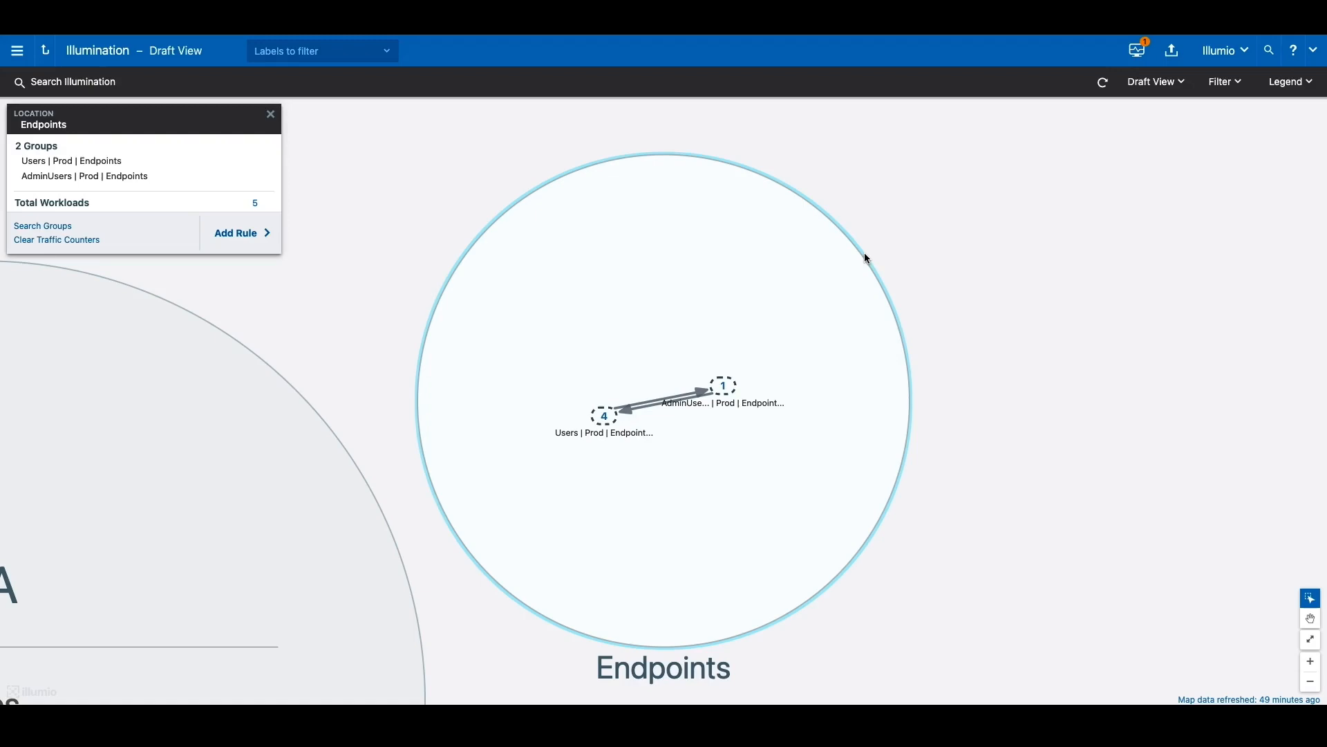
pyautogui.moveTo(672, 389)
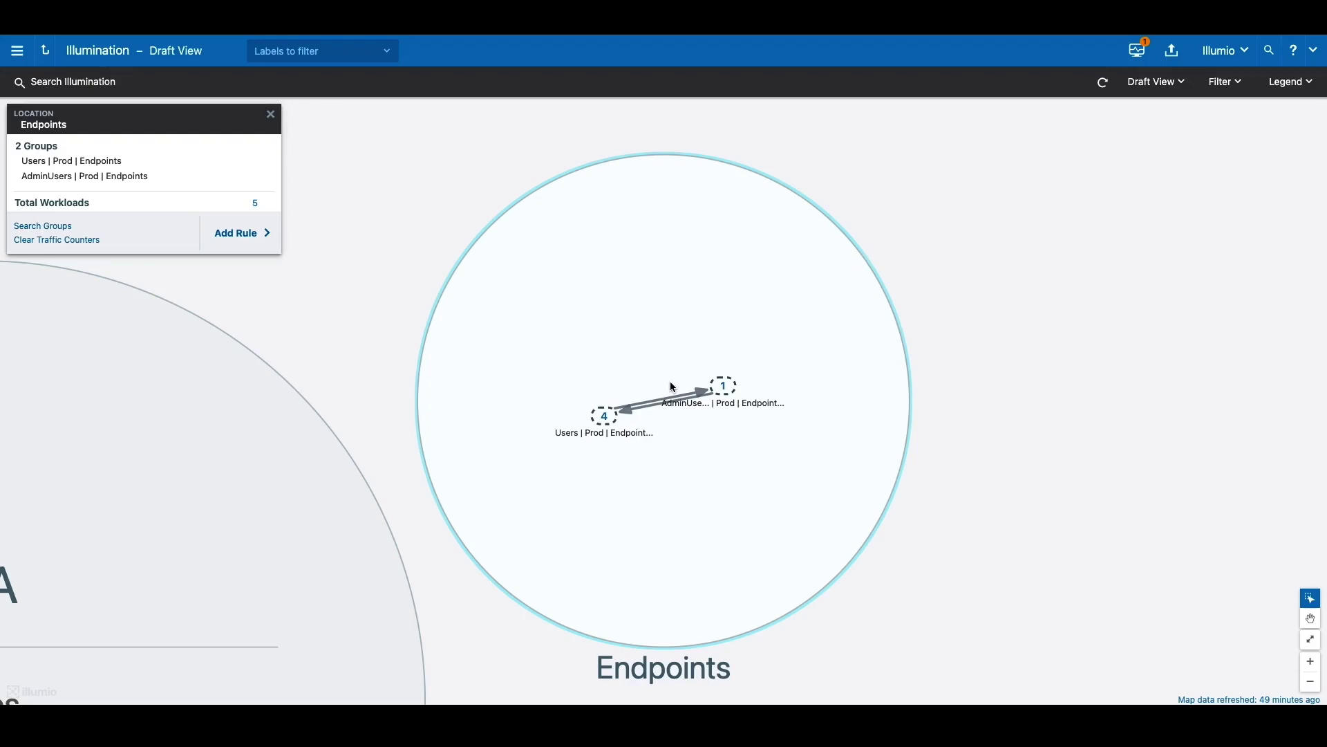
pyautogui.moveTo(604, 415)
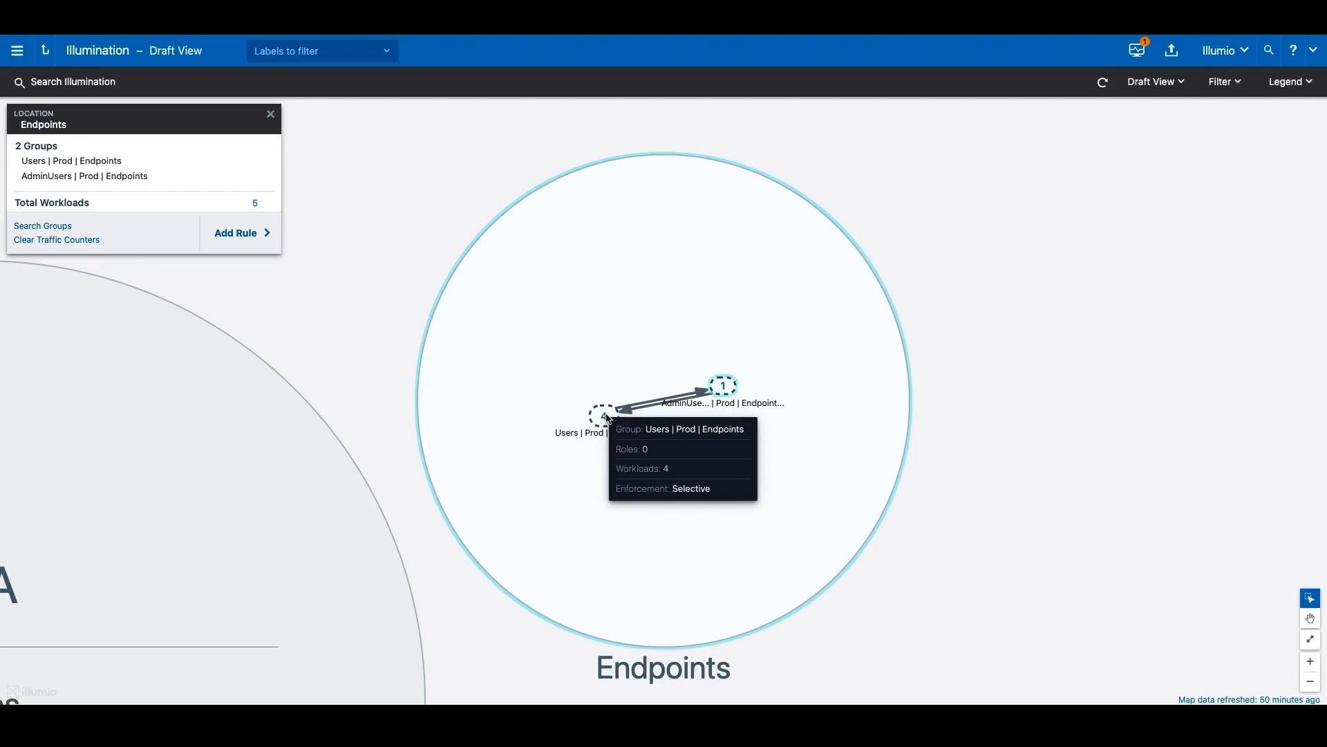
# Expand Users | Prod | Endpoints to show four workstations and their traffic to CRM and Core
pyautogui.click(600, 419)
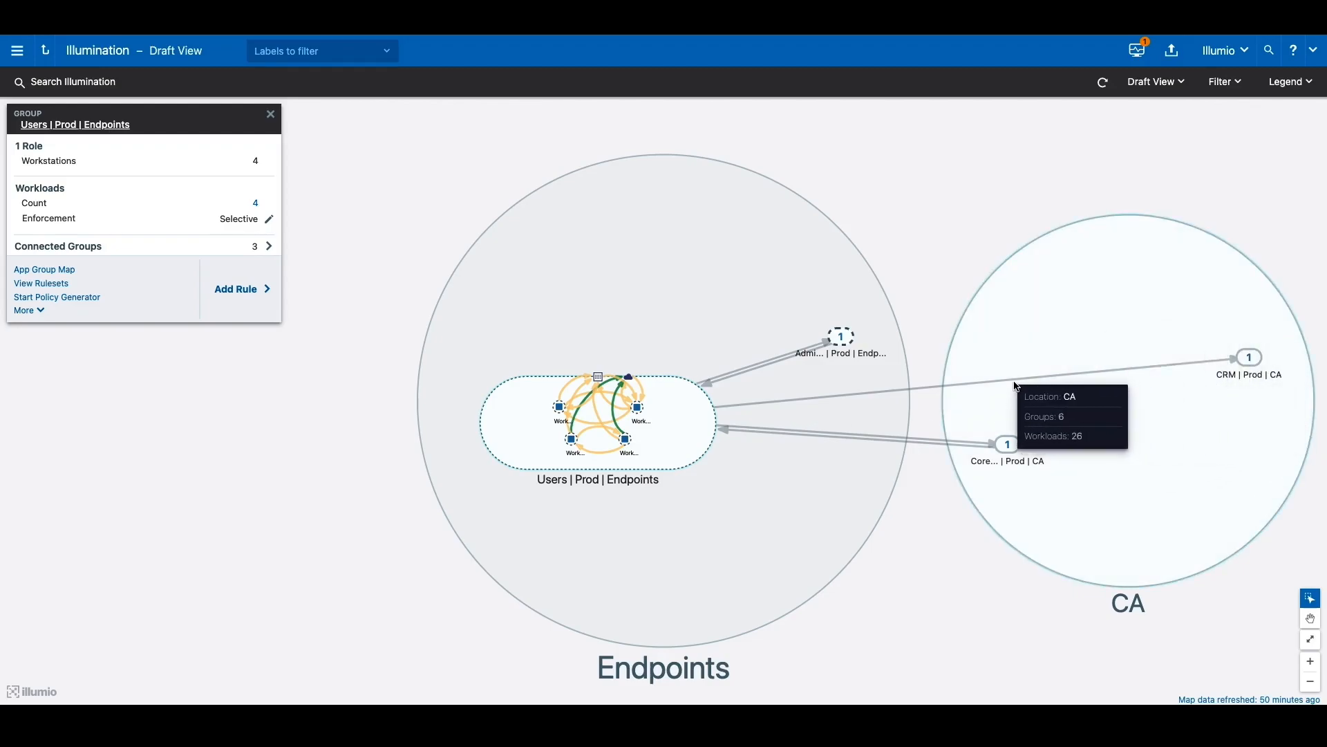
pyautogui.moveTo(727, 439)
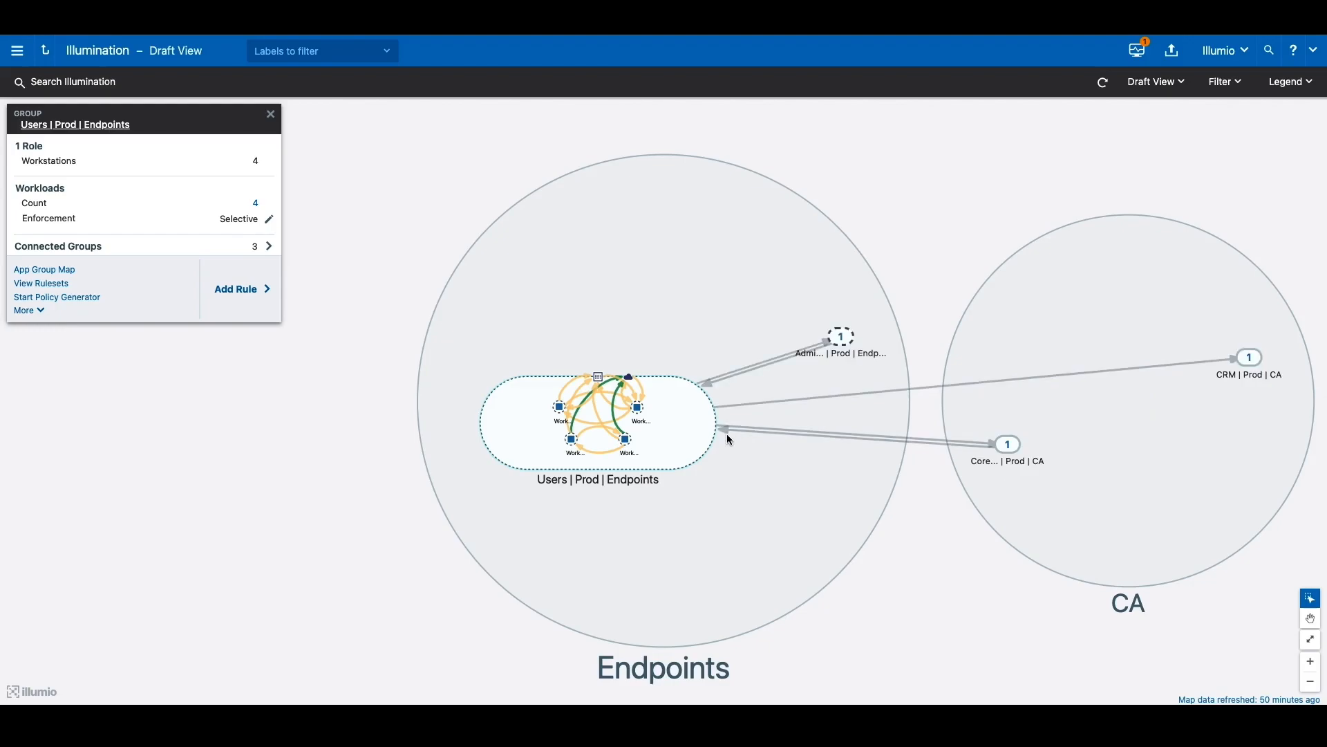
pyautogui.moveTo(599, 464)
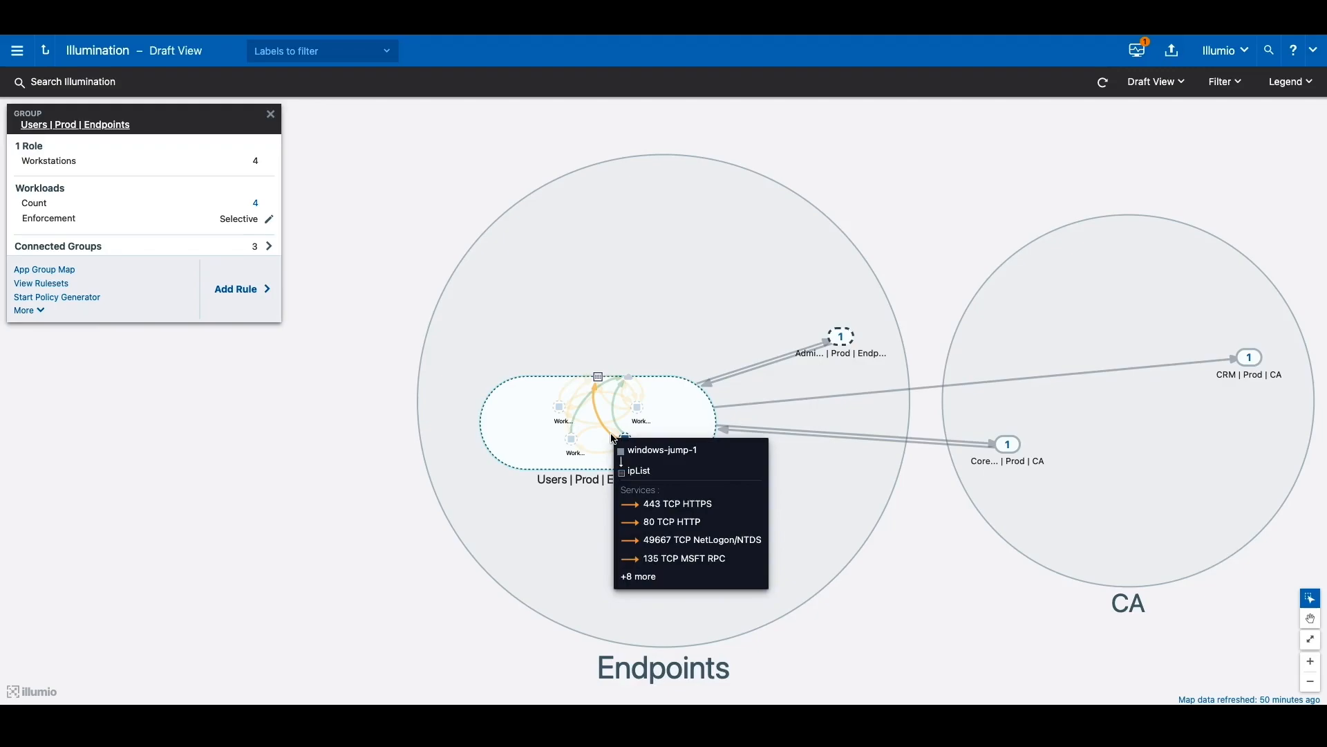
# Show windows-jump-1's 12 Internet services, including HTTPS, HTTP and NetLogon
pyautogui.click(622, 439)
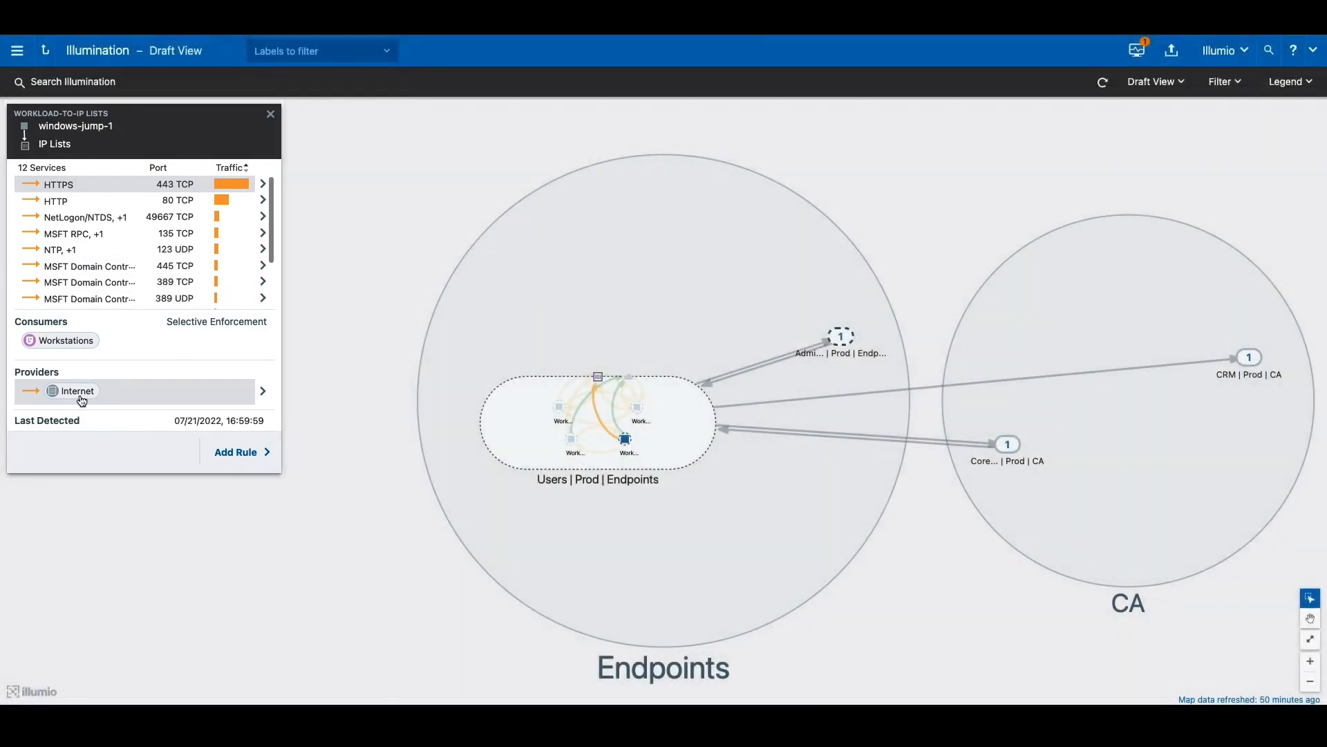
pyautogui.click(17, 49)
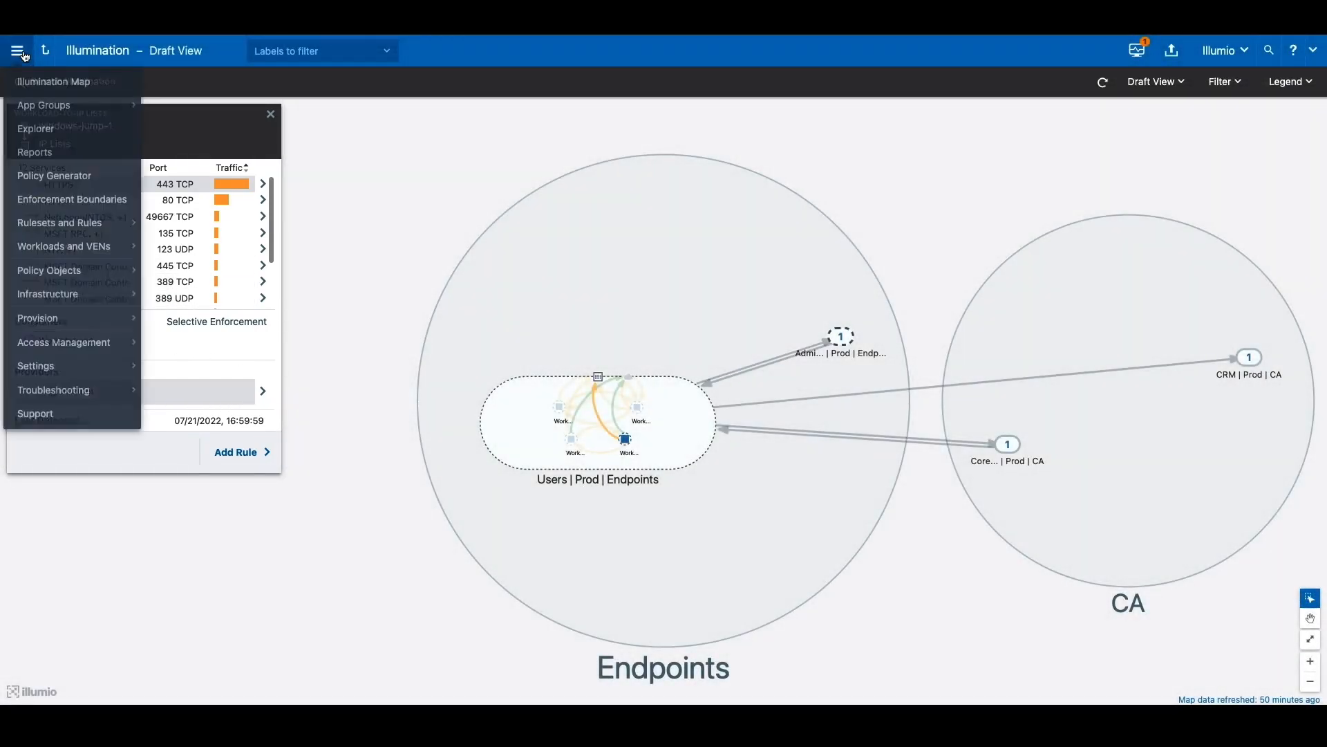
# Go to the Enforcement Boundaries page listing the two disabled workstation boundaries
pyautogui.click(72, 199)
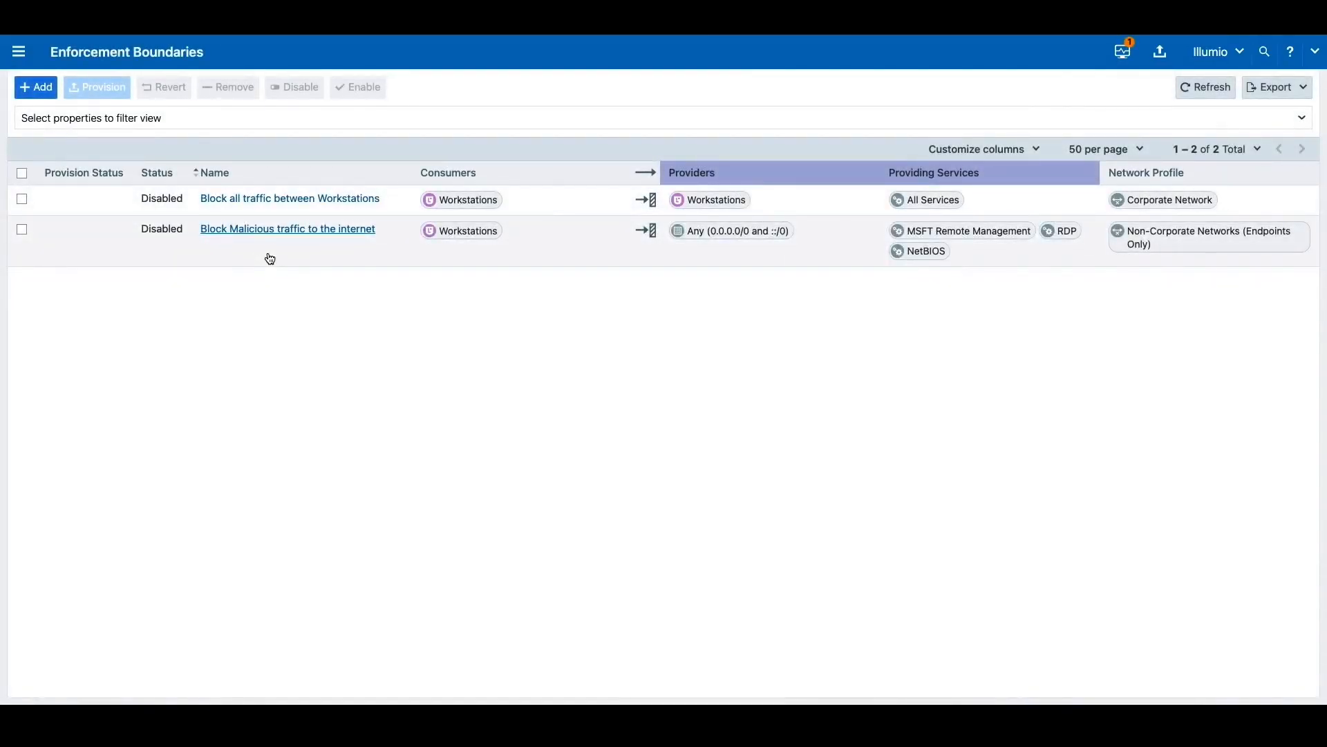
pyautogui.moveTo(275, 276)
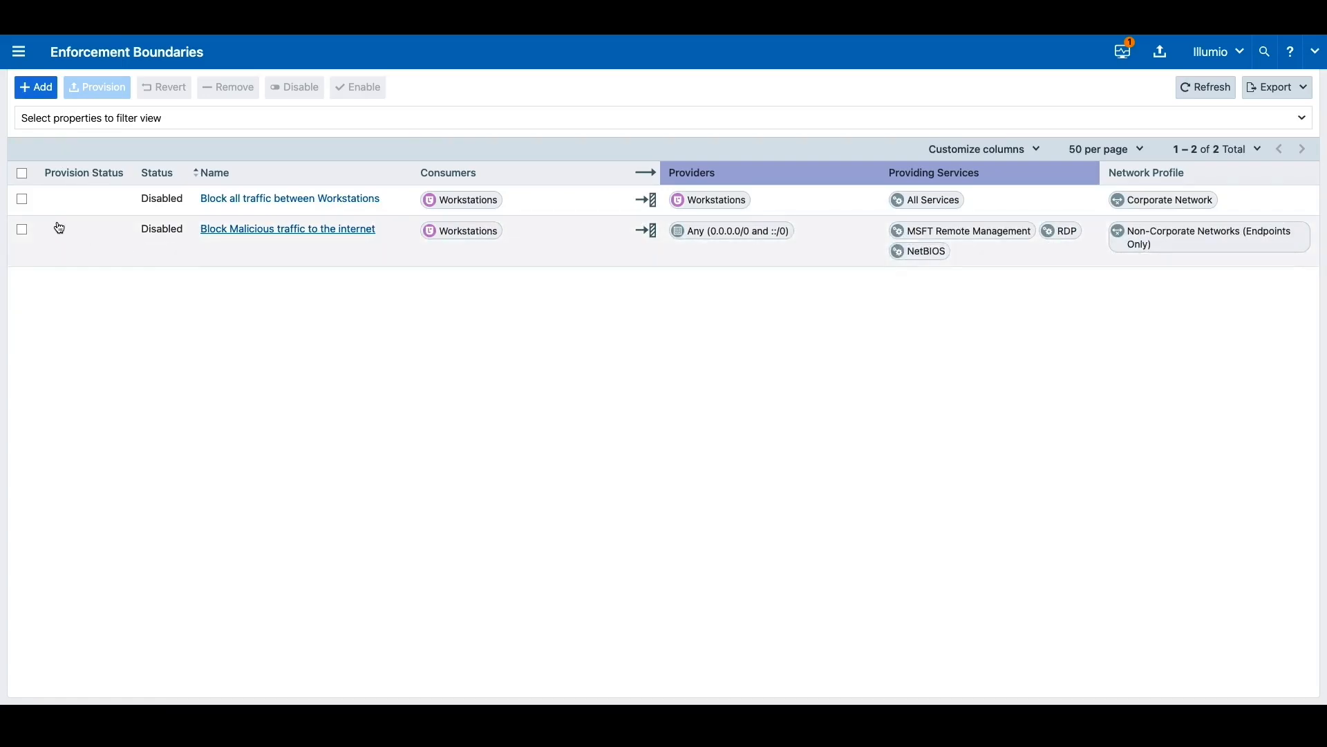
# Select the 'Block all traffic between Workstations' enforcement boundary
pyautogui.click(22, 199)
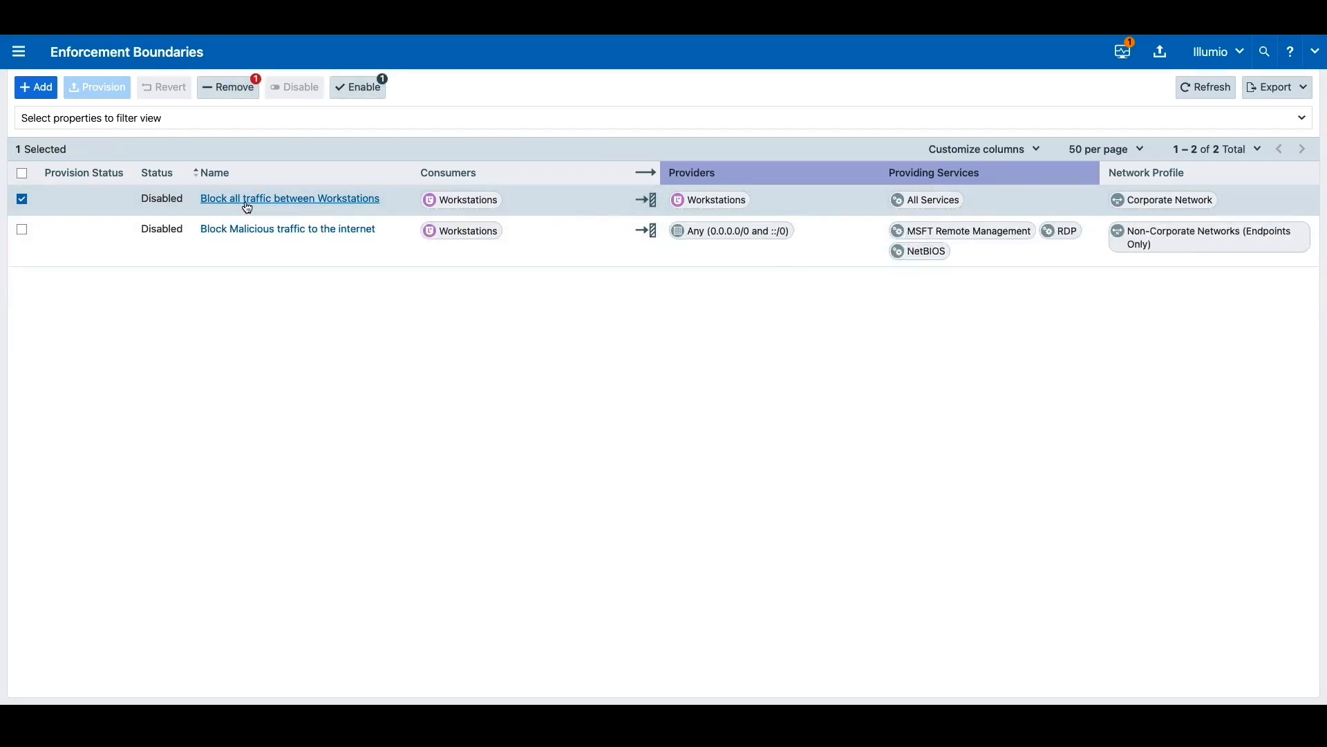
pyautogui.moveTo(324, 208)
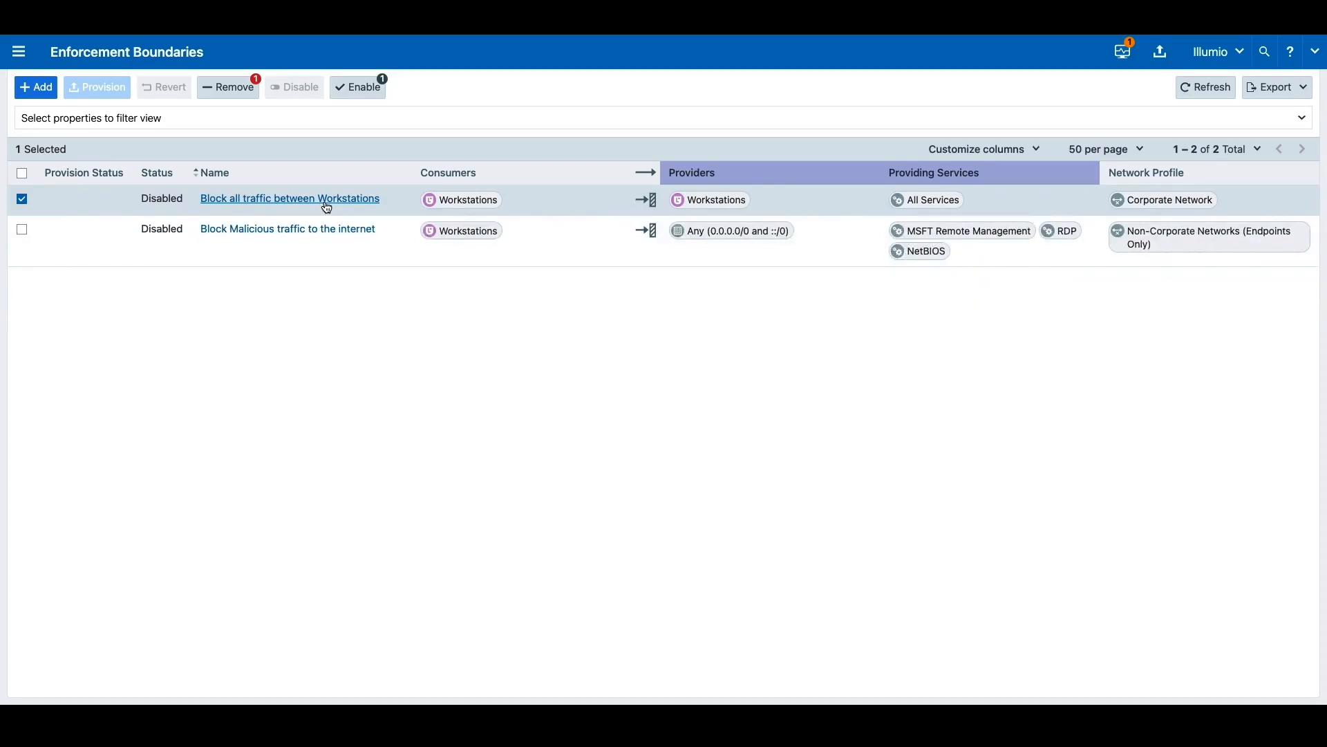
pyautogui.moveTo(461, 200)
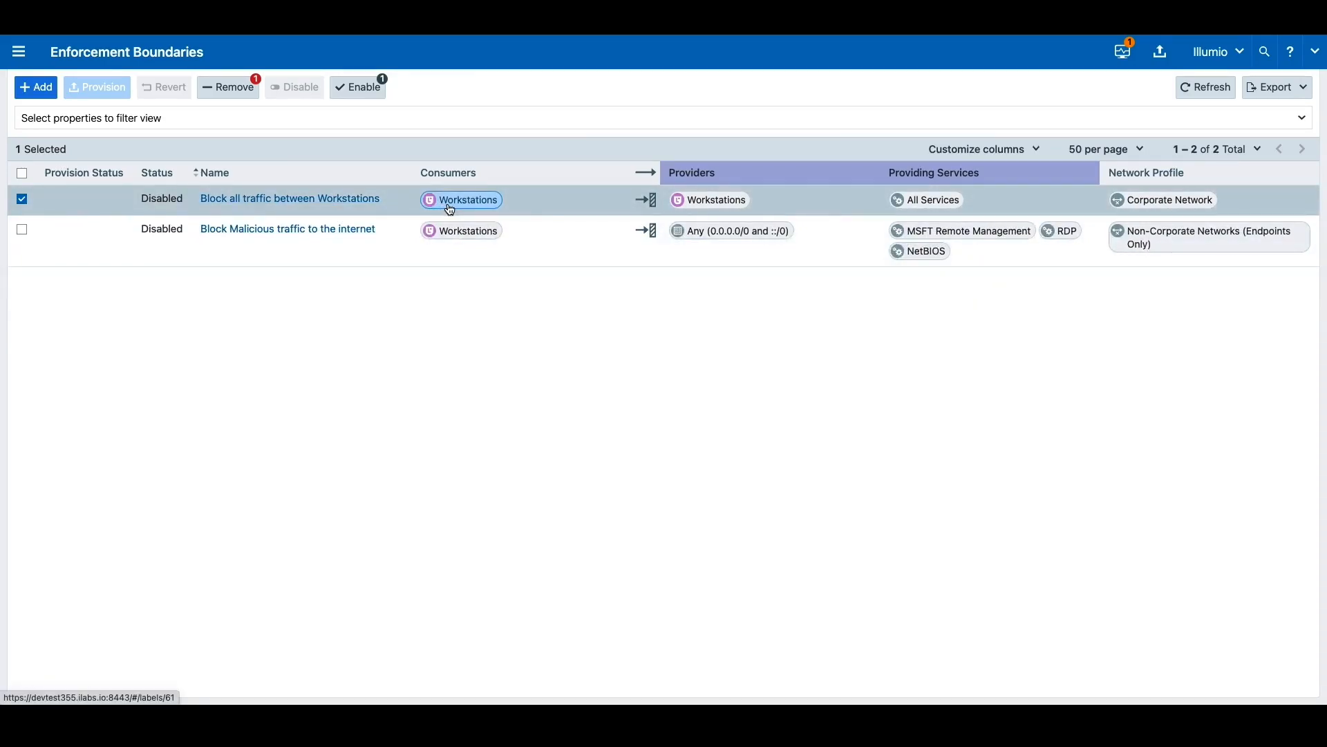
pyautogui.moveTo(713, 200)
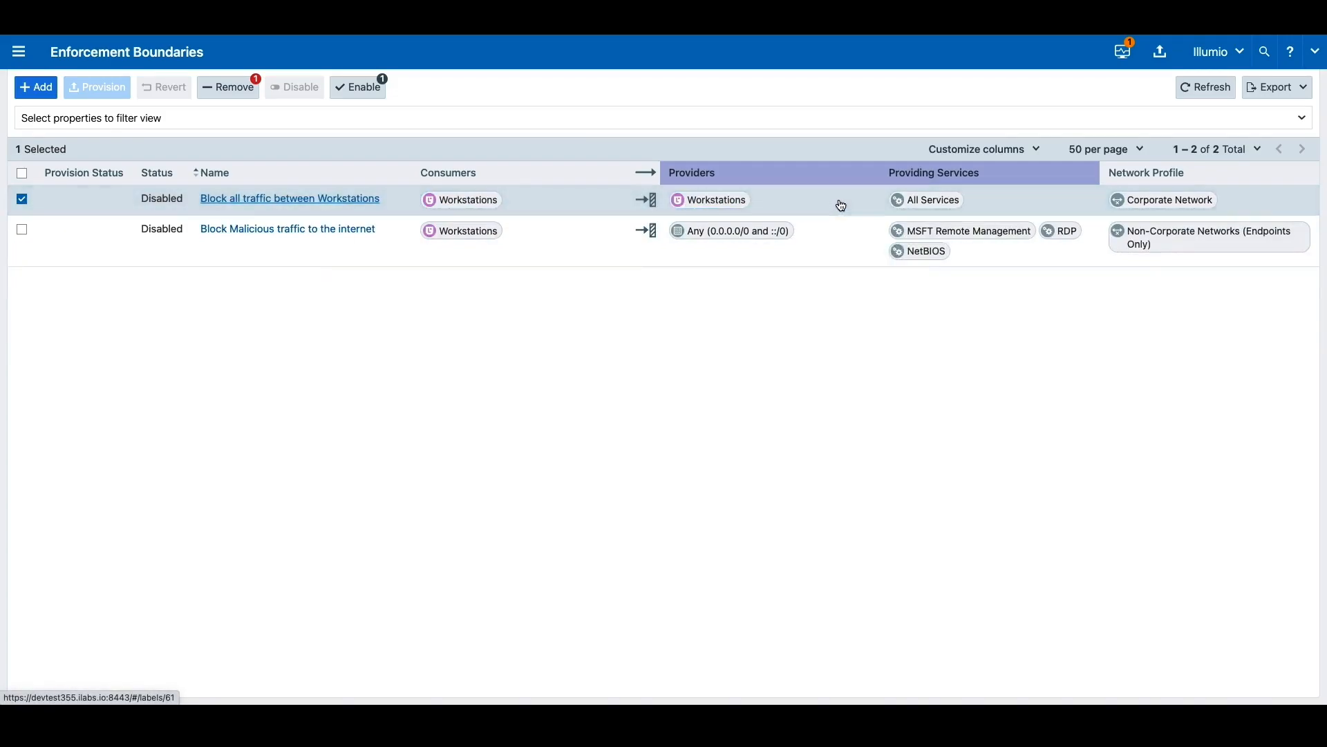
pyautogui.moveTo(1011, 204)
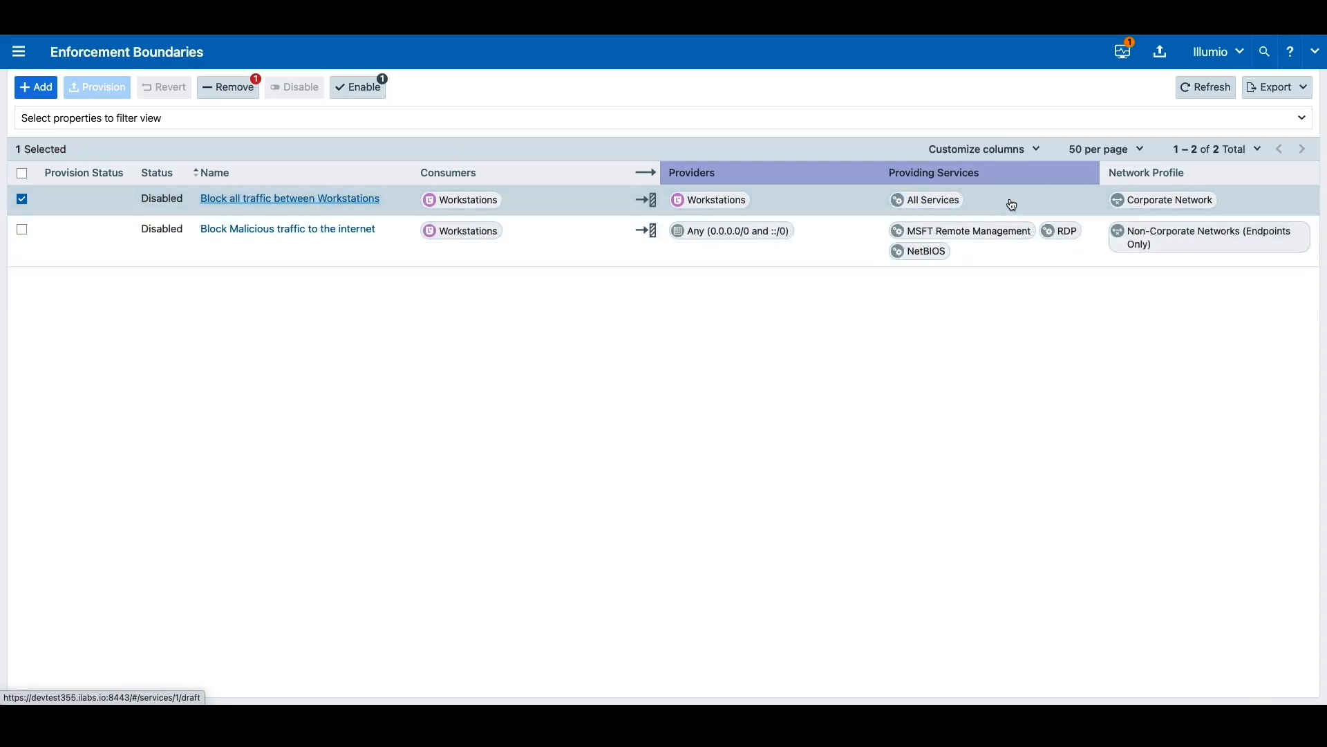
pyautogui.moveTo(1156, 202)
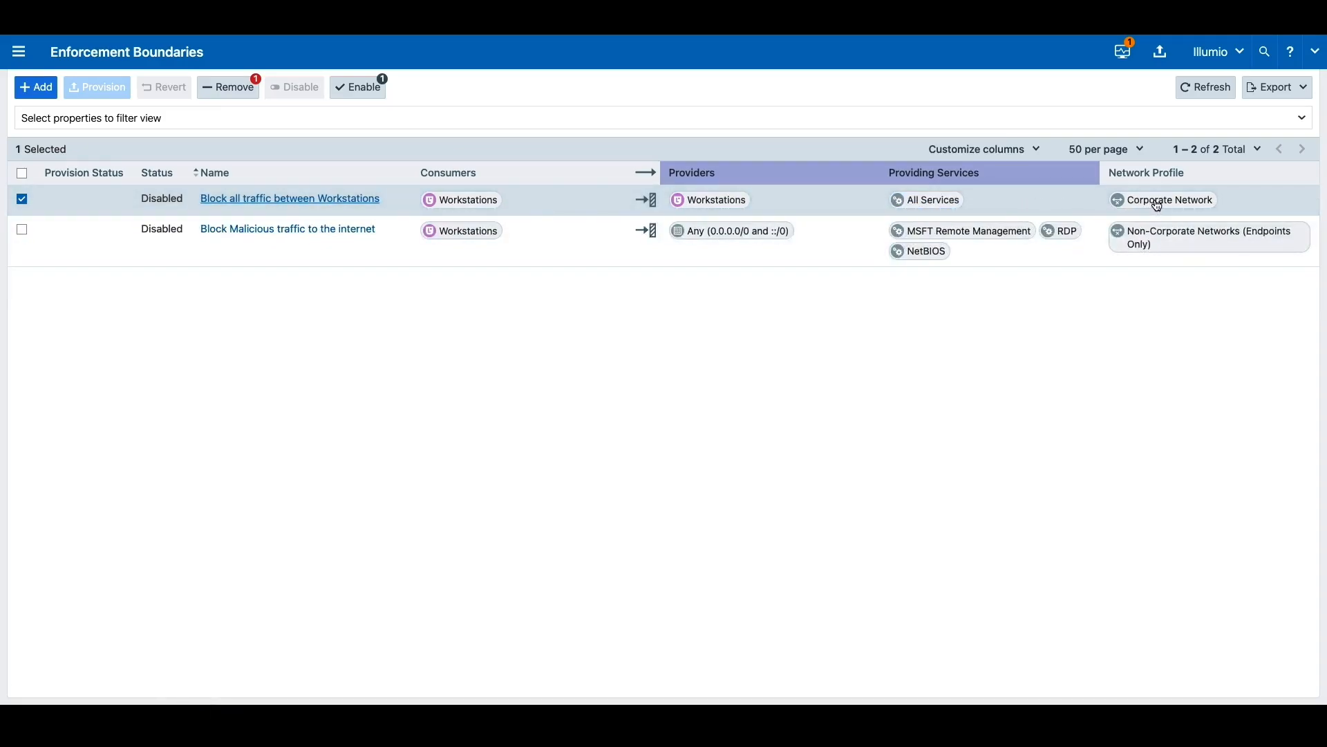
pyautogui.moveTo(607, 268)
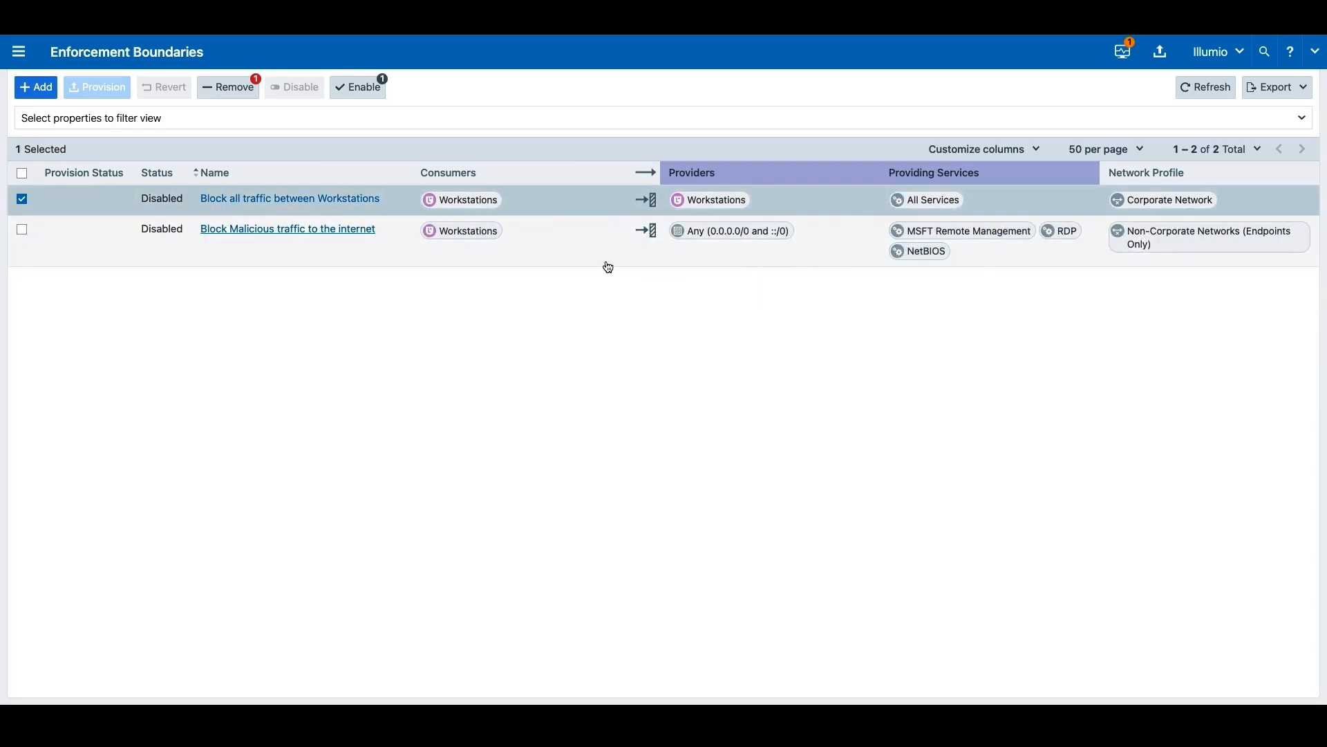
# Also select 'Block Malicious traffic to the internet' and enable both boundaries, leaving modification pending
pyautogui.click(23, 233)
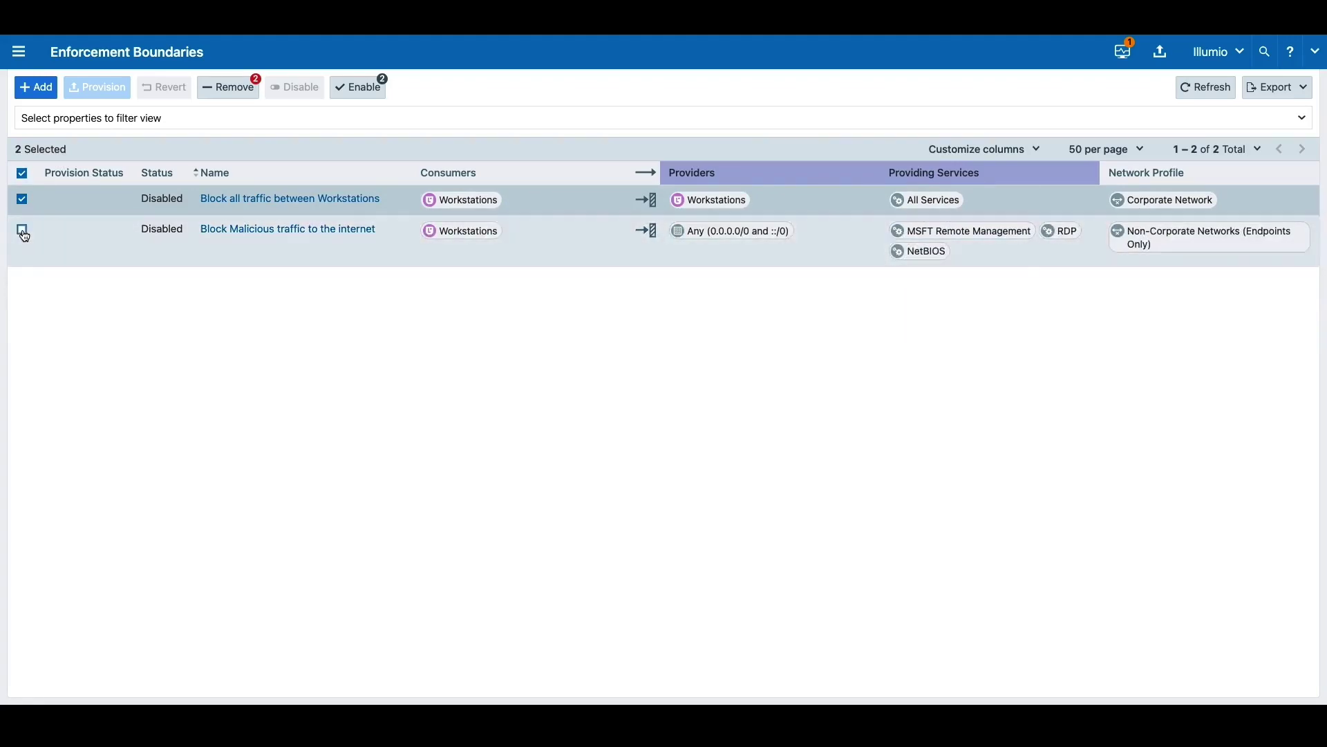
pyautogui.click(21, 230)
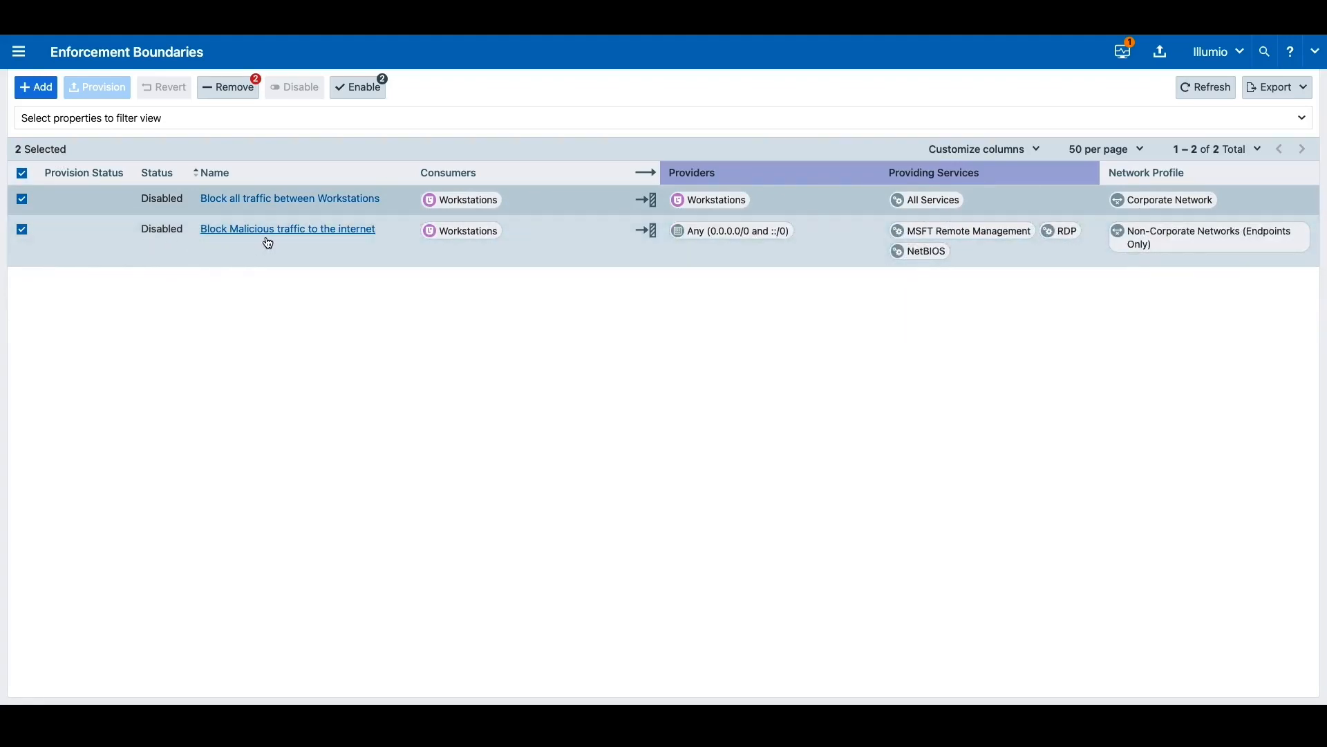
pyautogui.moveTo(731, 231)
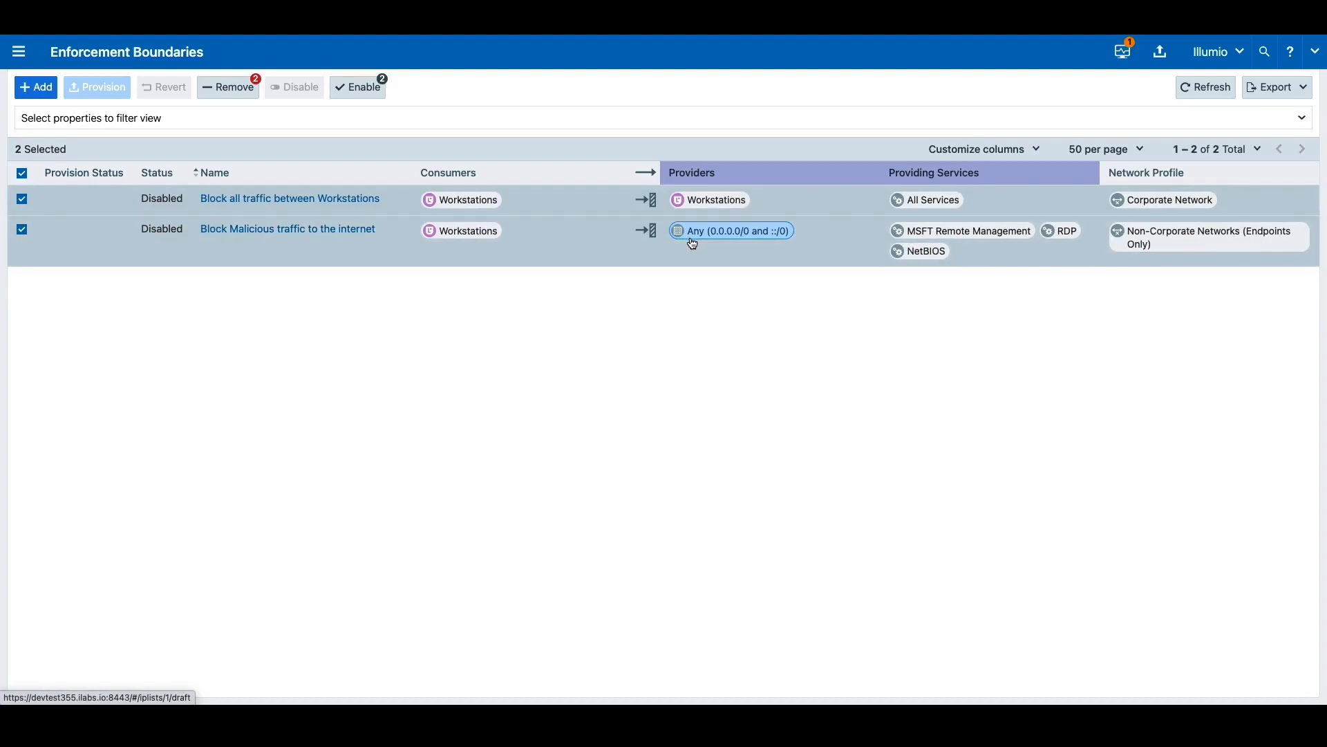
pyautogui.moveTo(961, 230)
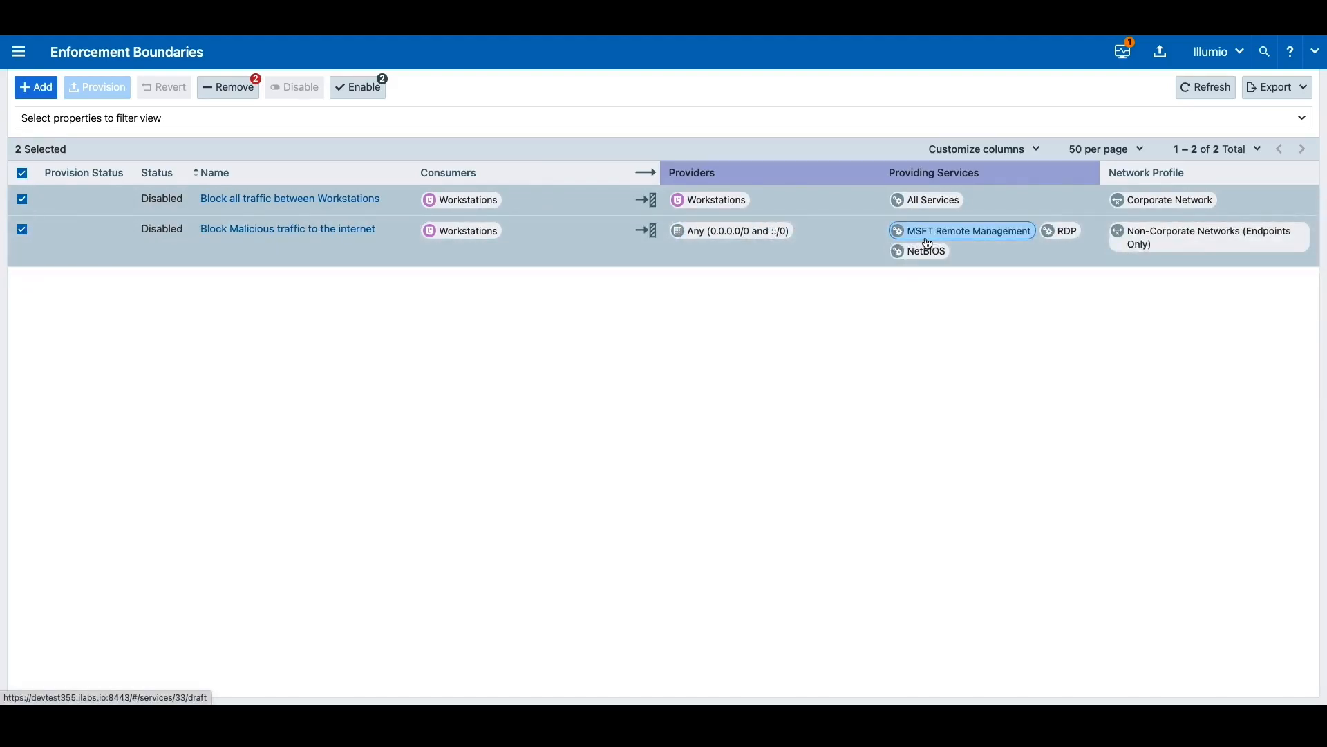
pyautogui.moveTo(926, 250)
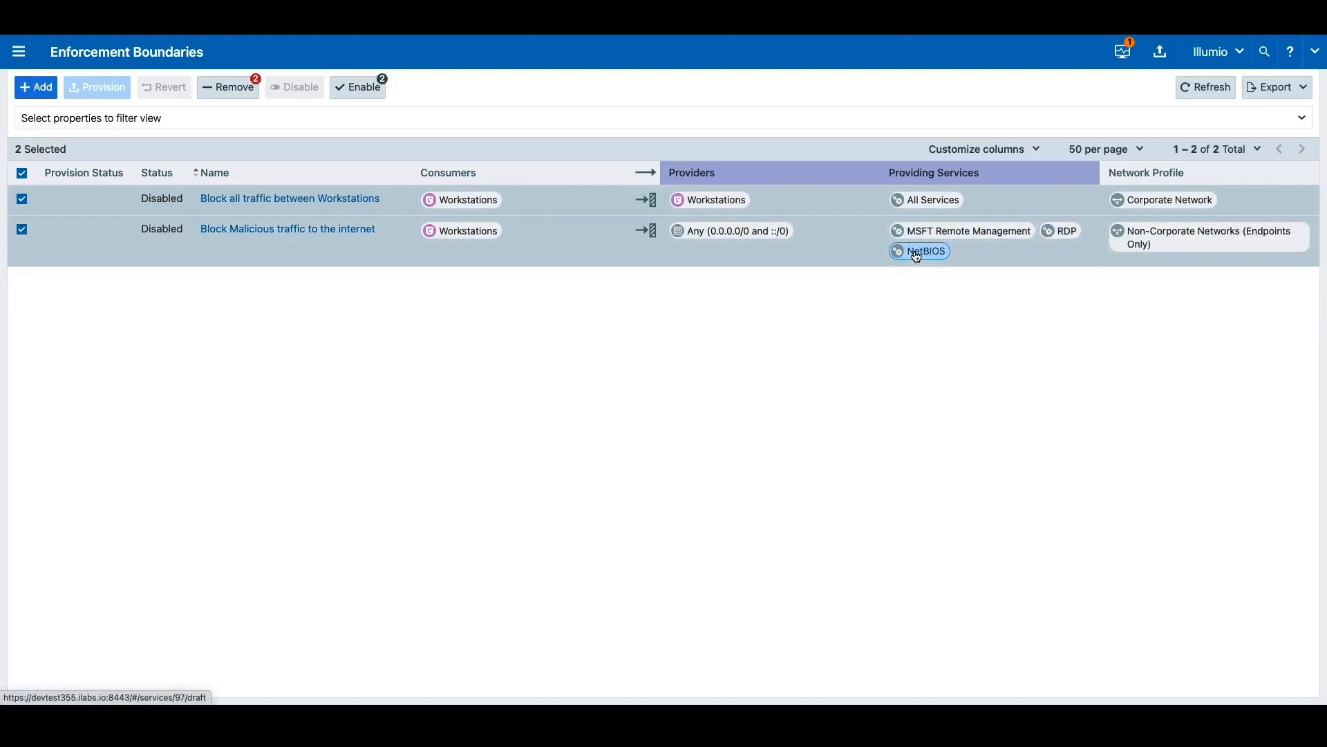
pyautogui.moveTo(1135, 250)
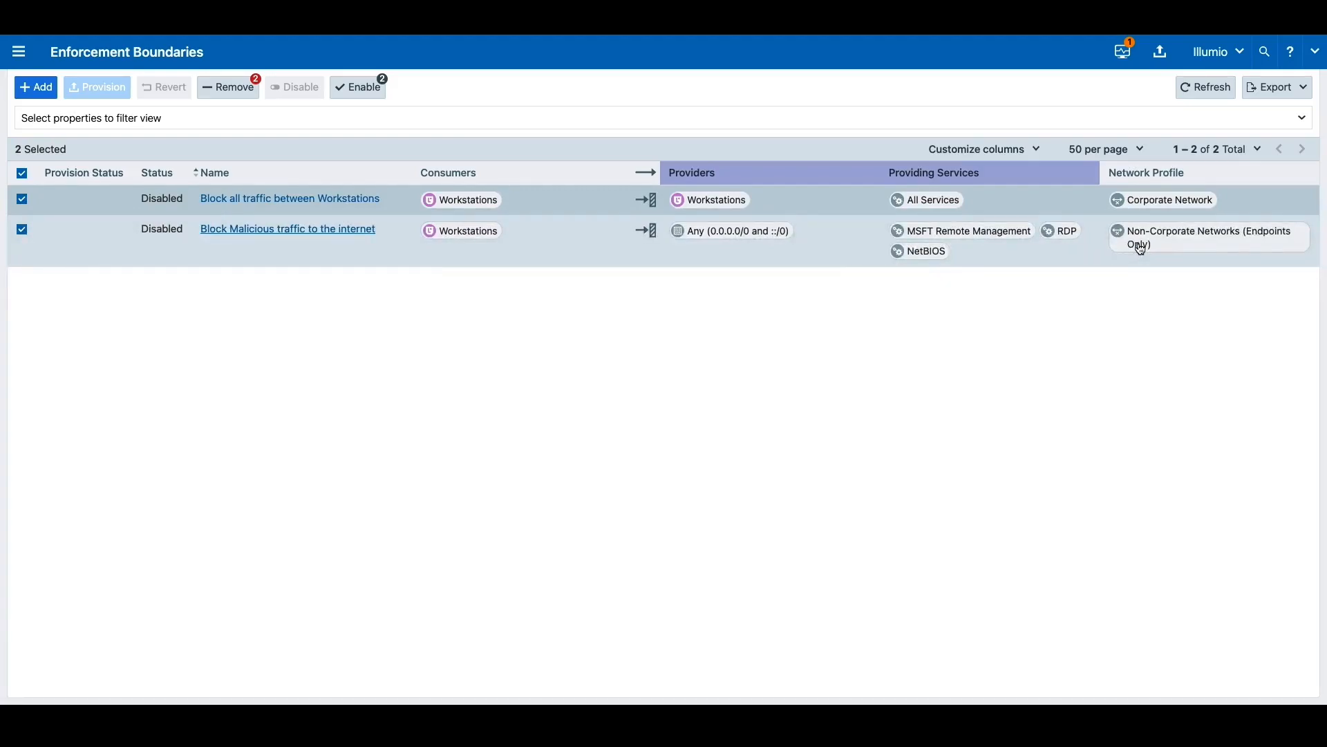
pyautogui.moveTo(489, 153)
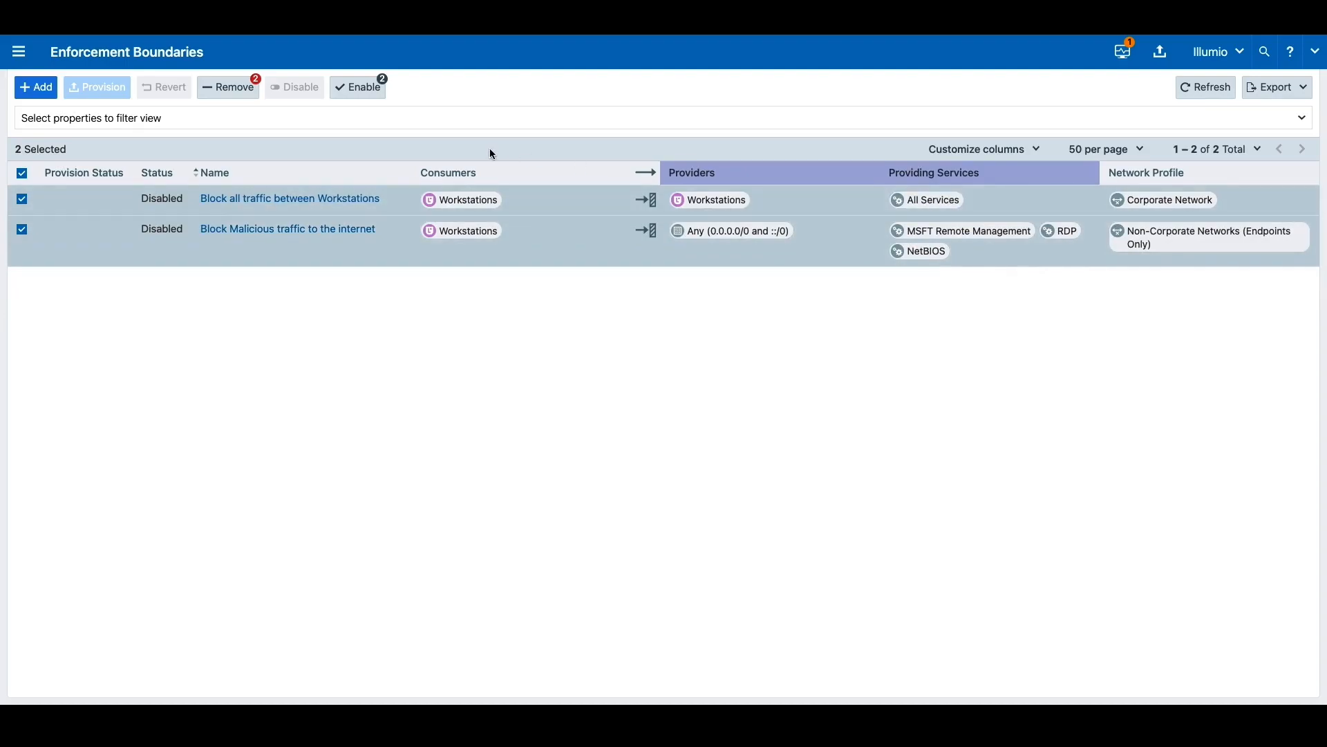
pyautogui.moveTo(359, 87)
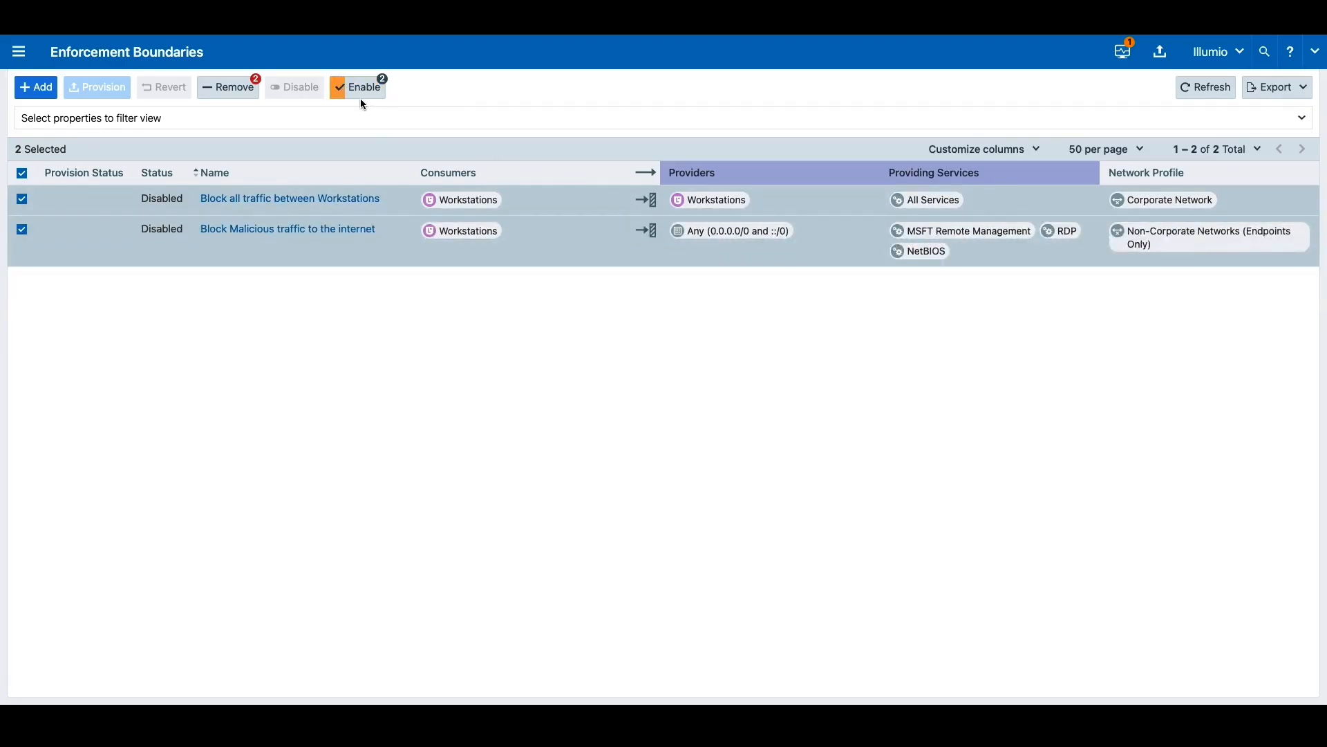
pyautogui.click(357, 87)
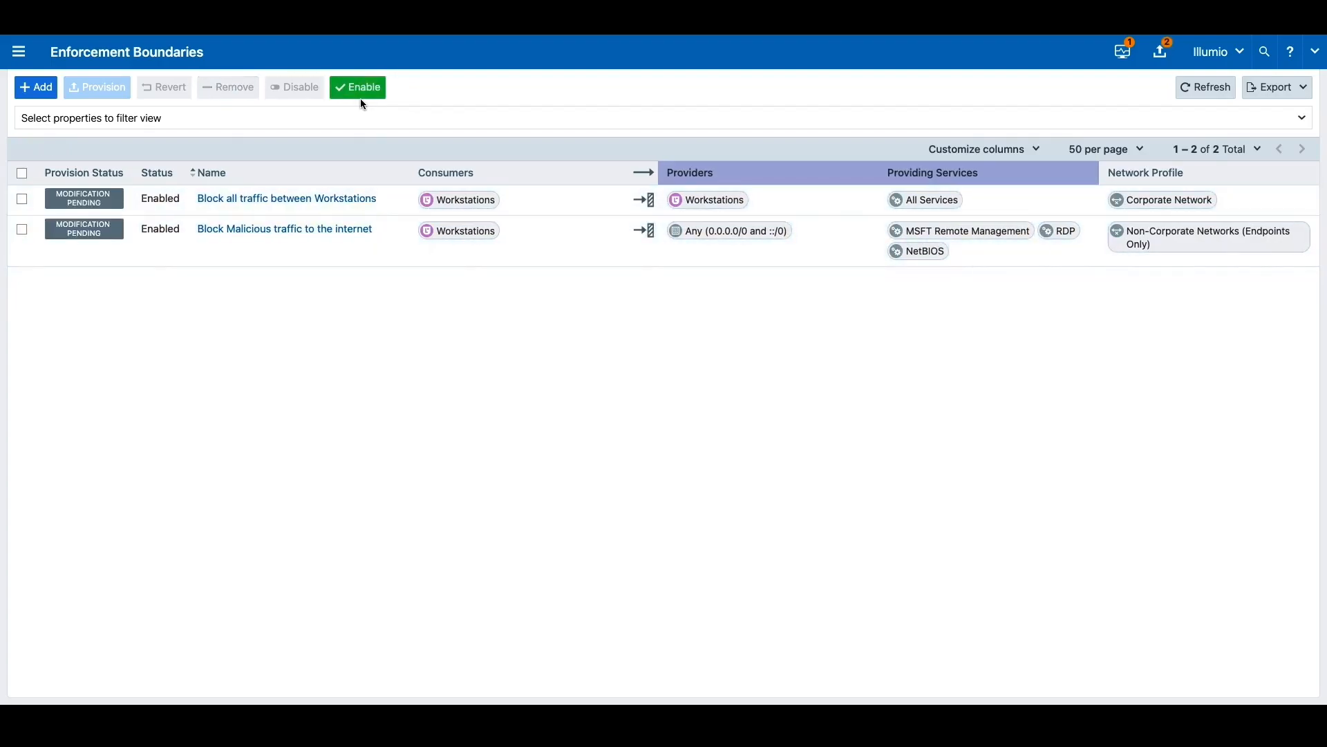
pyautogui.click(357, 87)
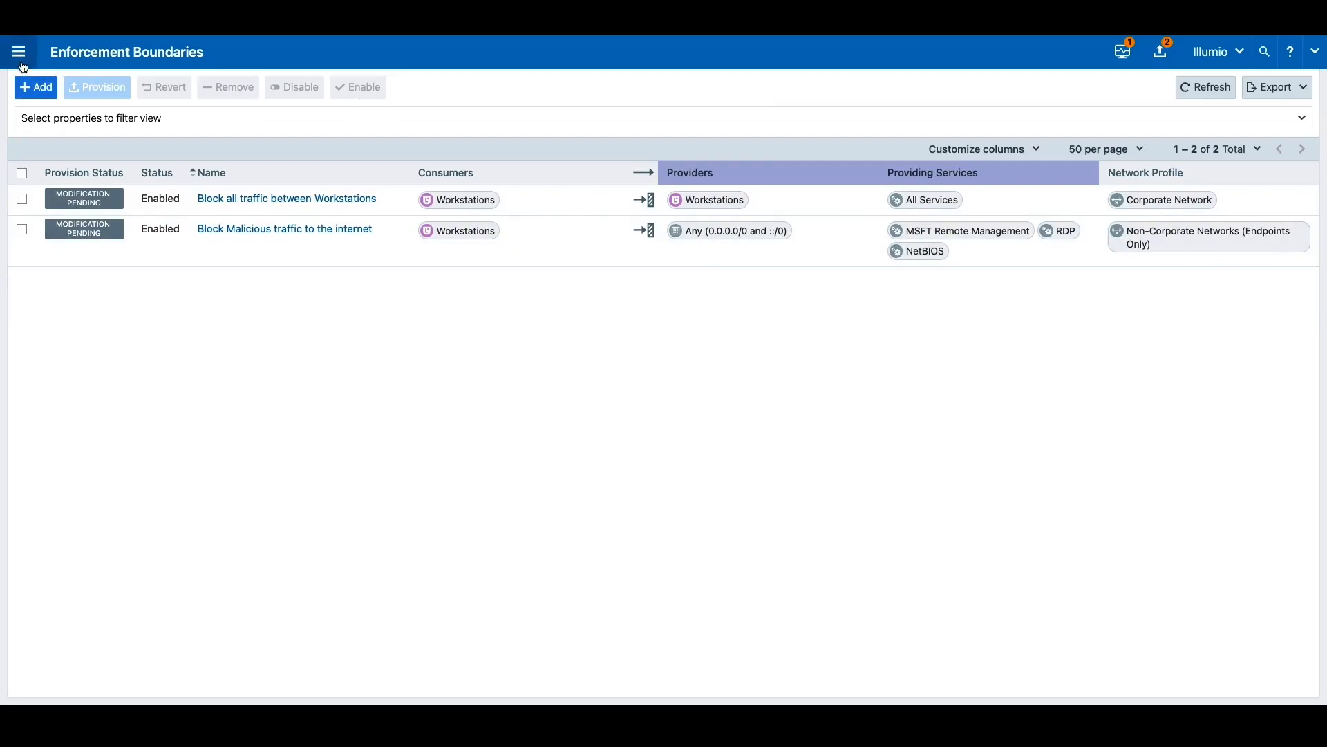
# Return to the Illumination map and select the blocked 22 TCP AdminUsers-to-Mac-Endpoint-1 link
pyautogui.click(19, 52)
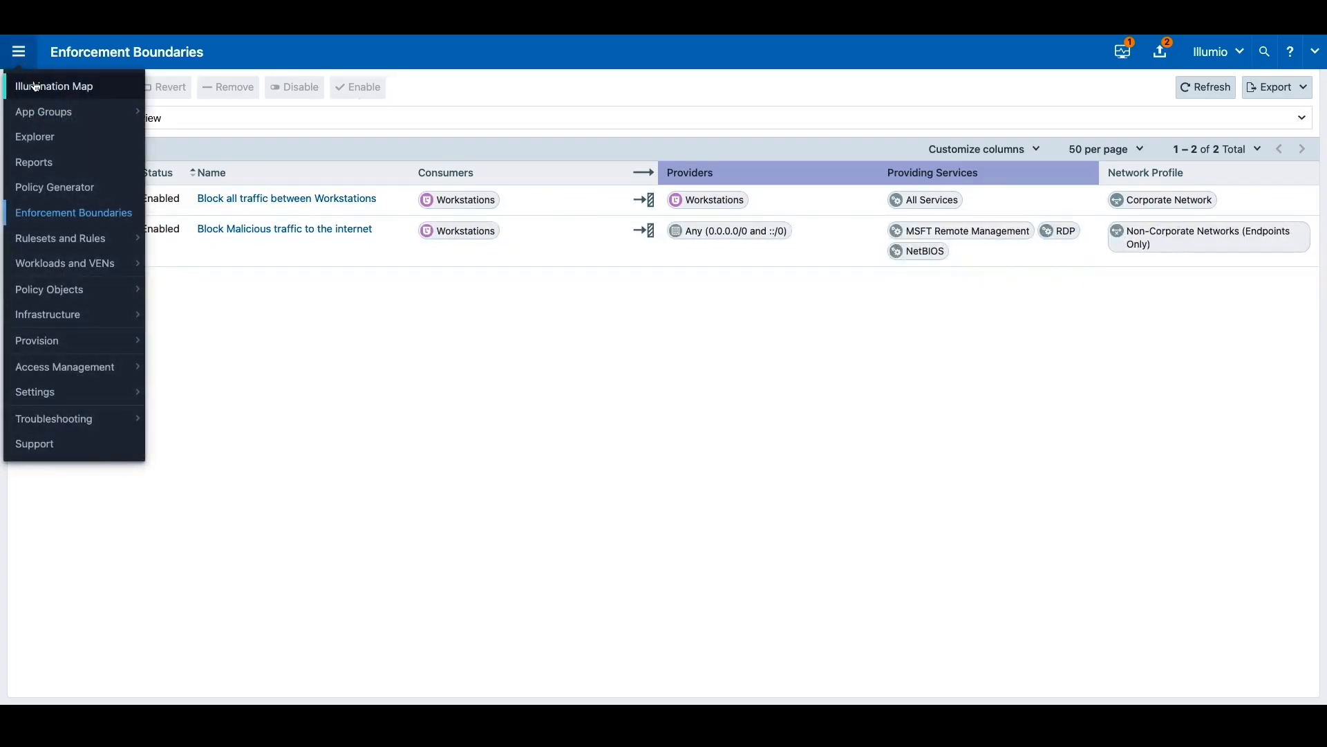
pyautogui.click(56, 86)
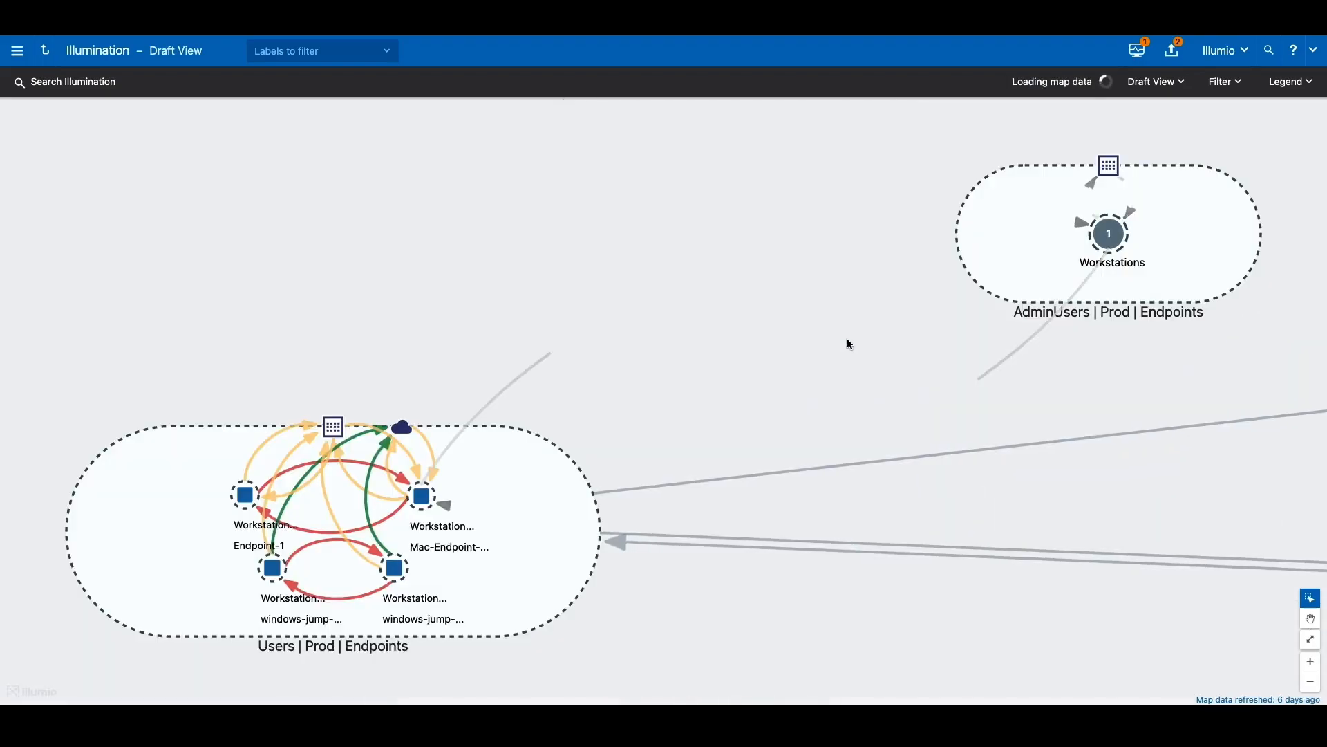
pyautogui.click(421, 494)
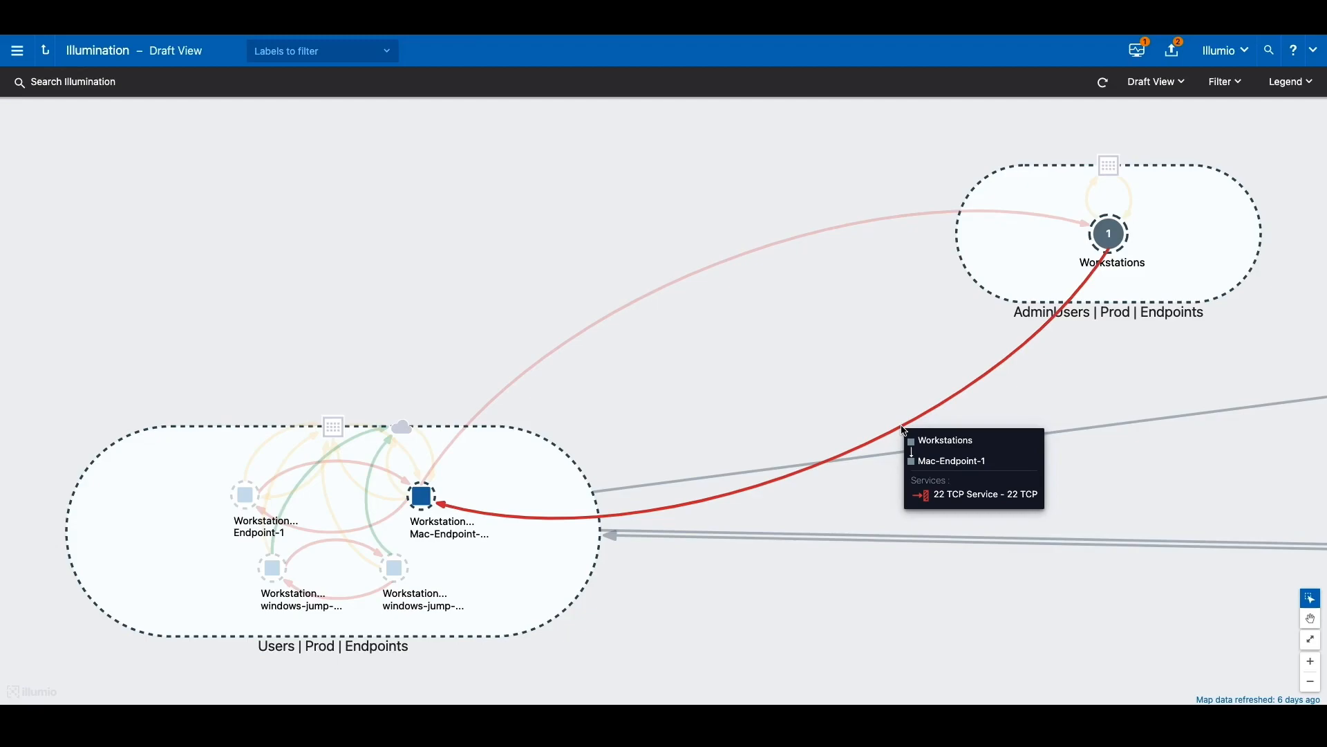
pyautogui.moveTo(874, 444)
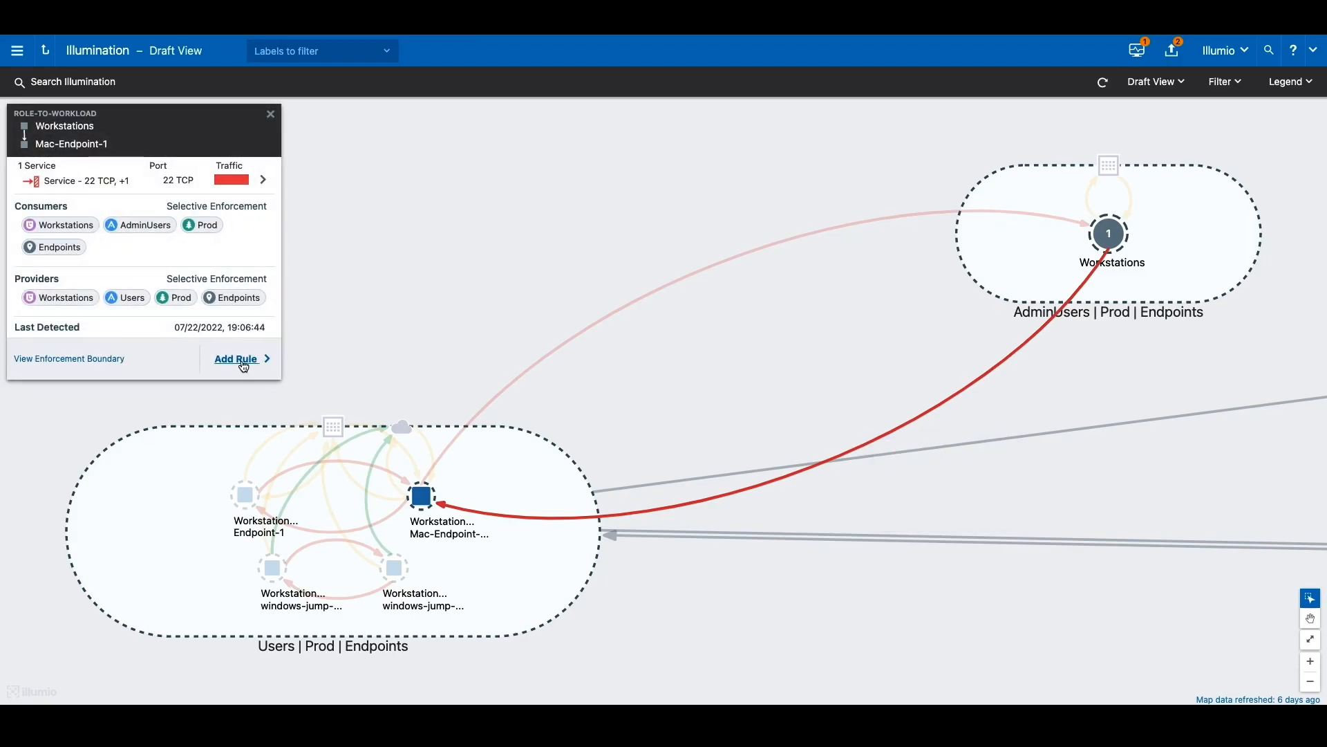
# Save a rule allowing 22 TCP from AdminUsers Workstations to Mac-Endpoint-1 with suggested scopes
pyautogui.click(237, 359)
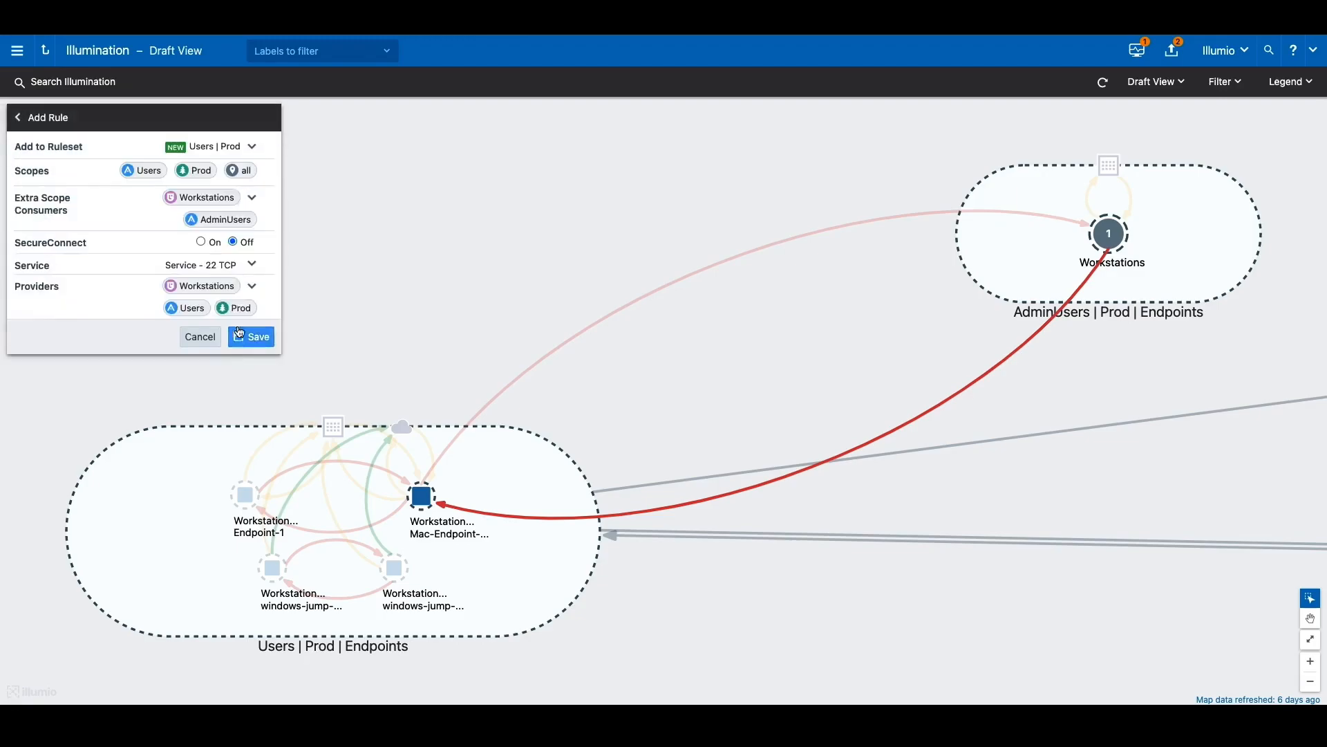
pyautogui.click(256, 336)
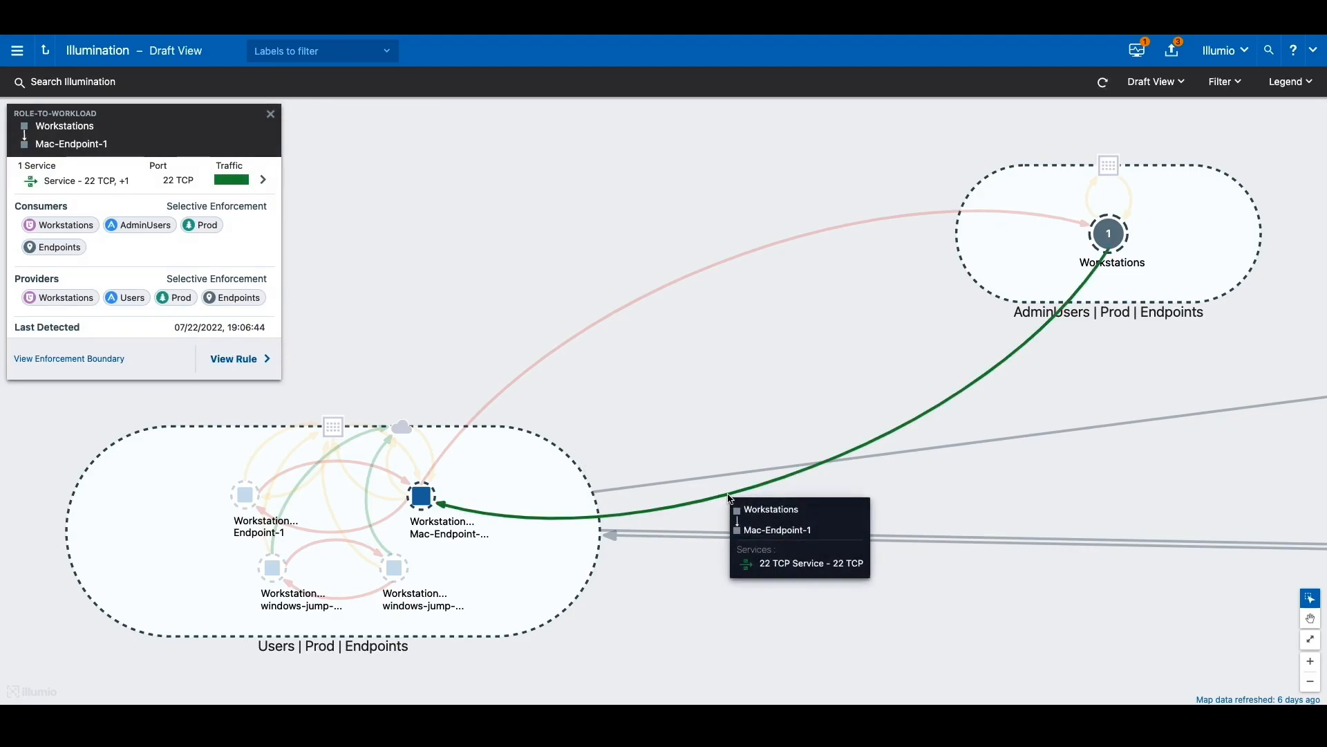
pyautogui.moveTo(726, 495)
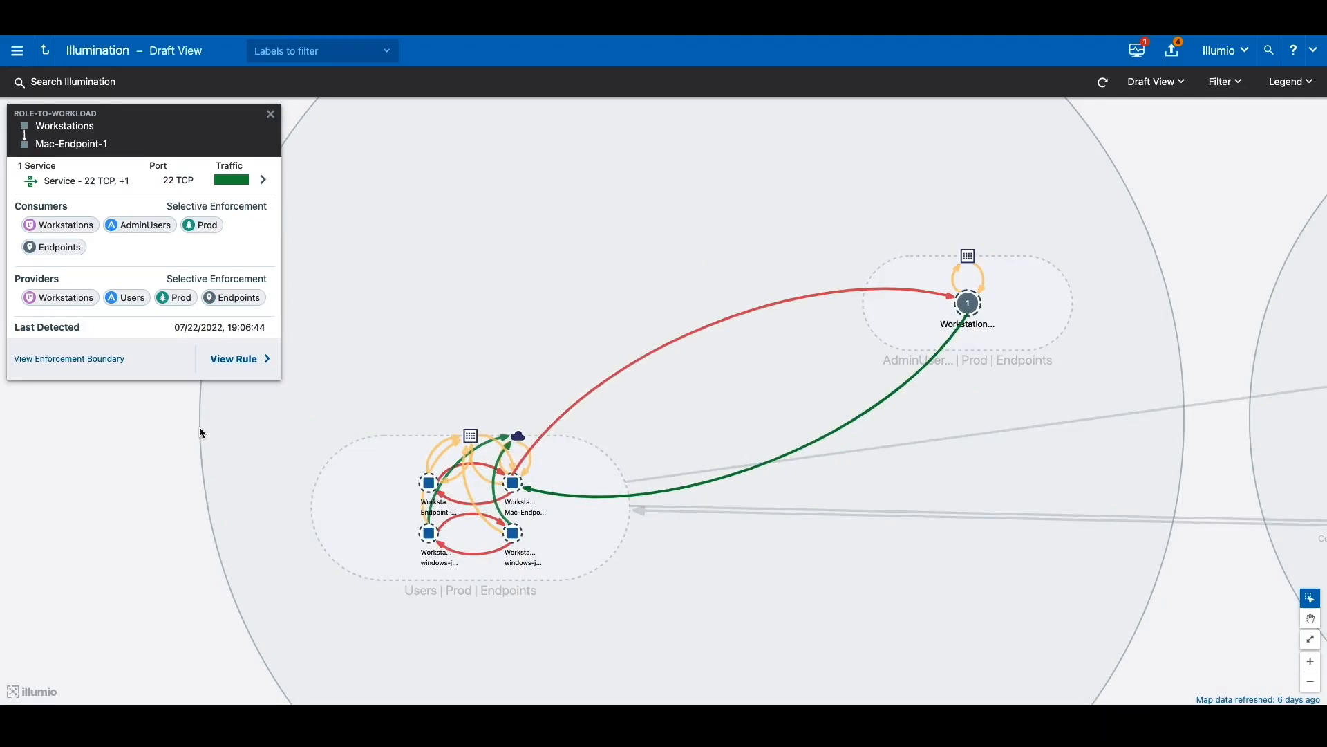
pyautogui.moveTo(719, 387)
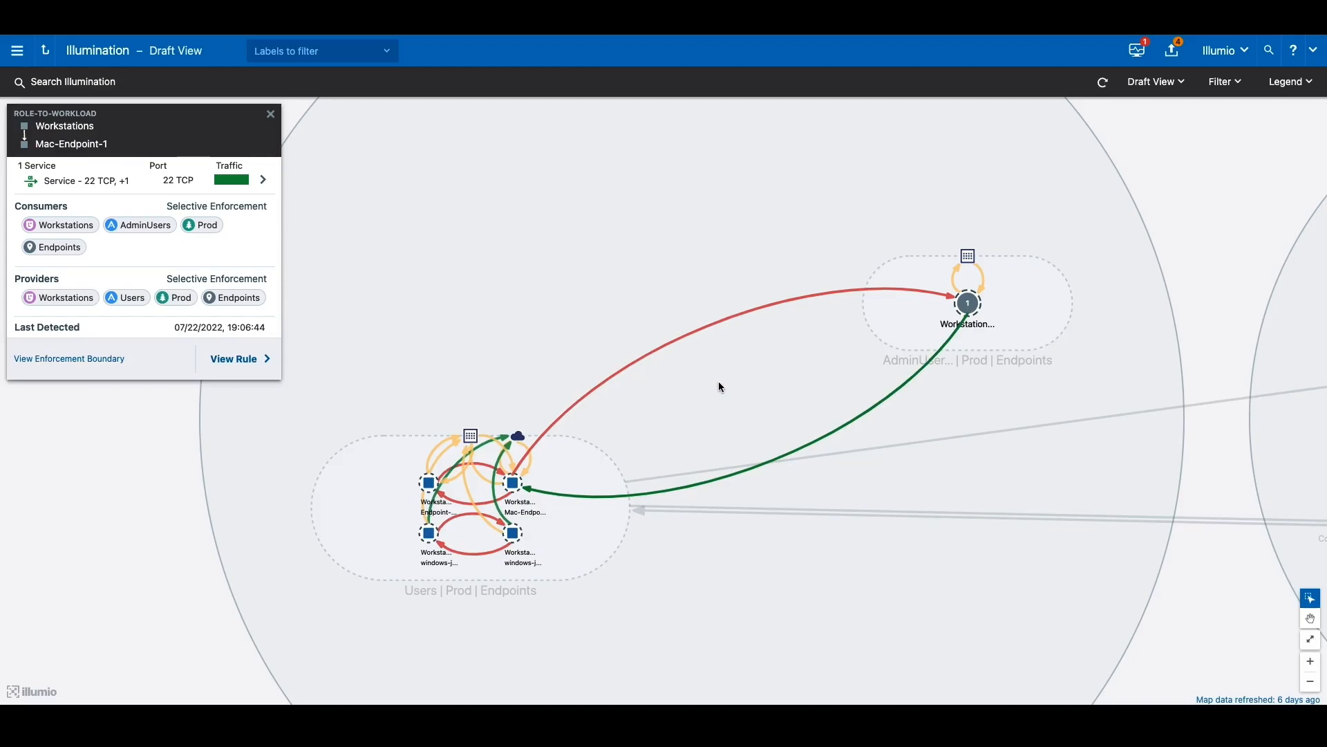
# Highlight the newly allowed SSH link, then expand Users | Prod | Endpoints toward CRM and CoreServices
pyautogui.click(512, 482)
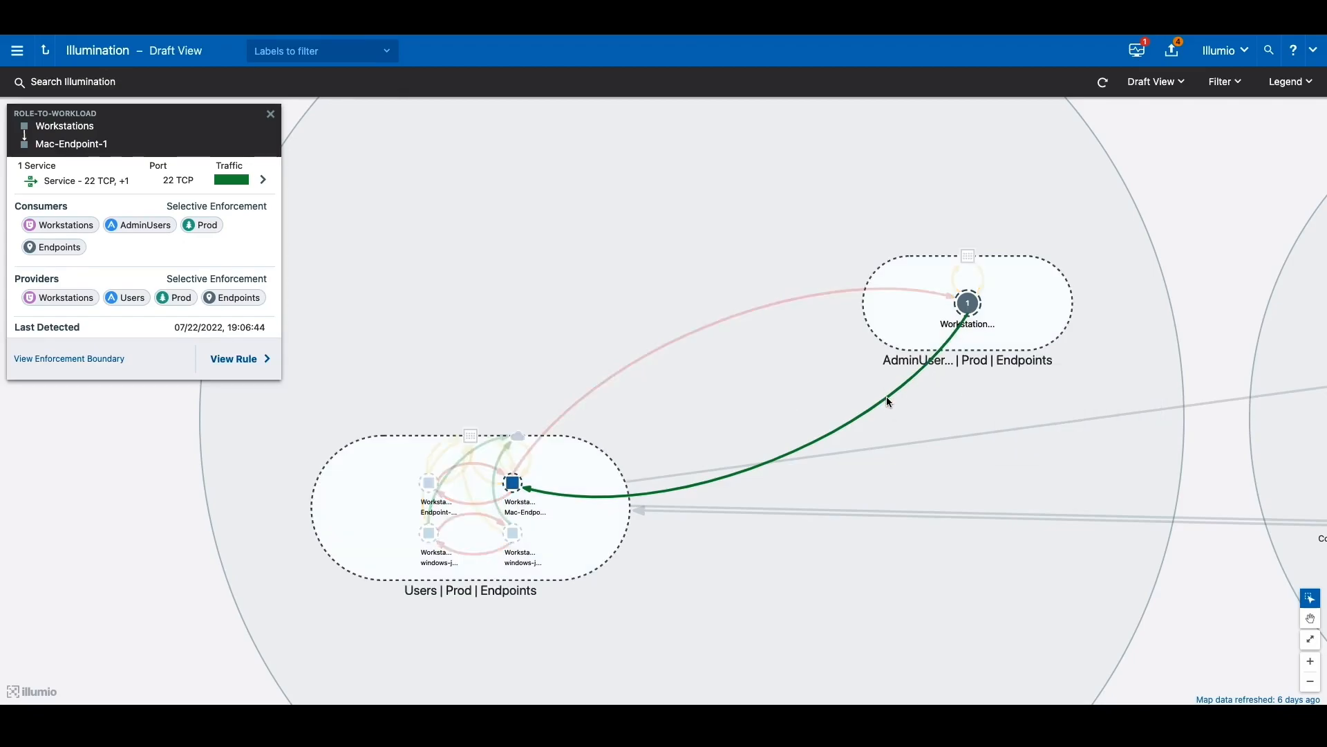
pyautogui.moveTo(887, 407)
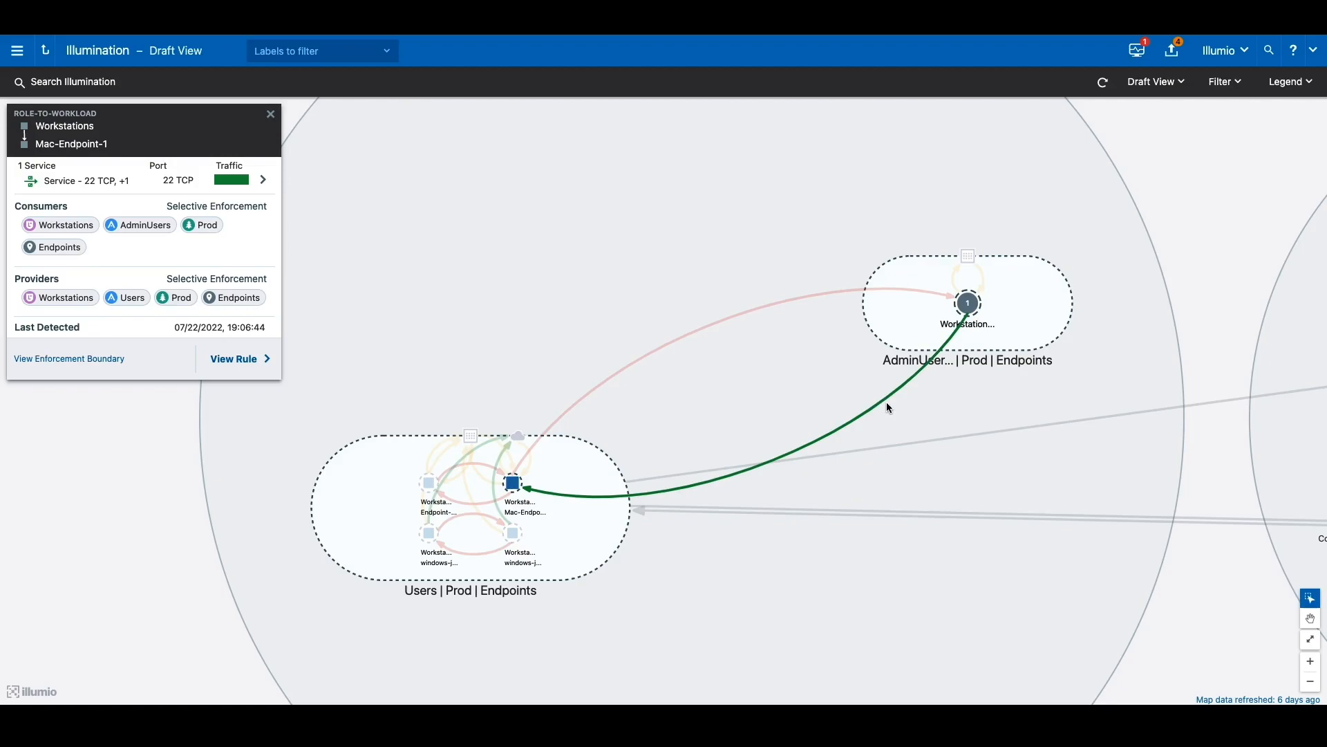
pyautogui.moveTo(887, 404)
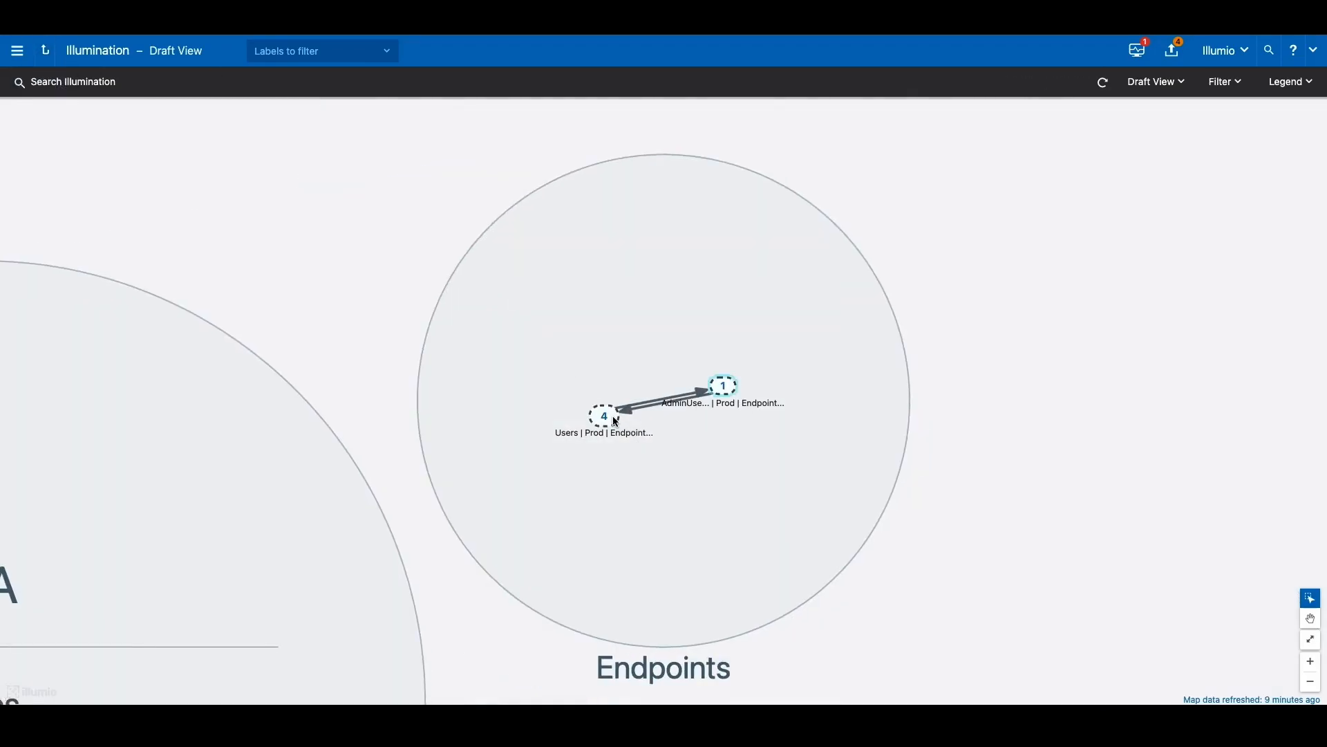
pyautogui.click(603, 415)
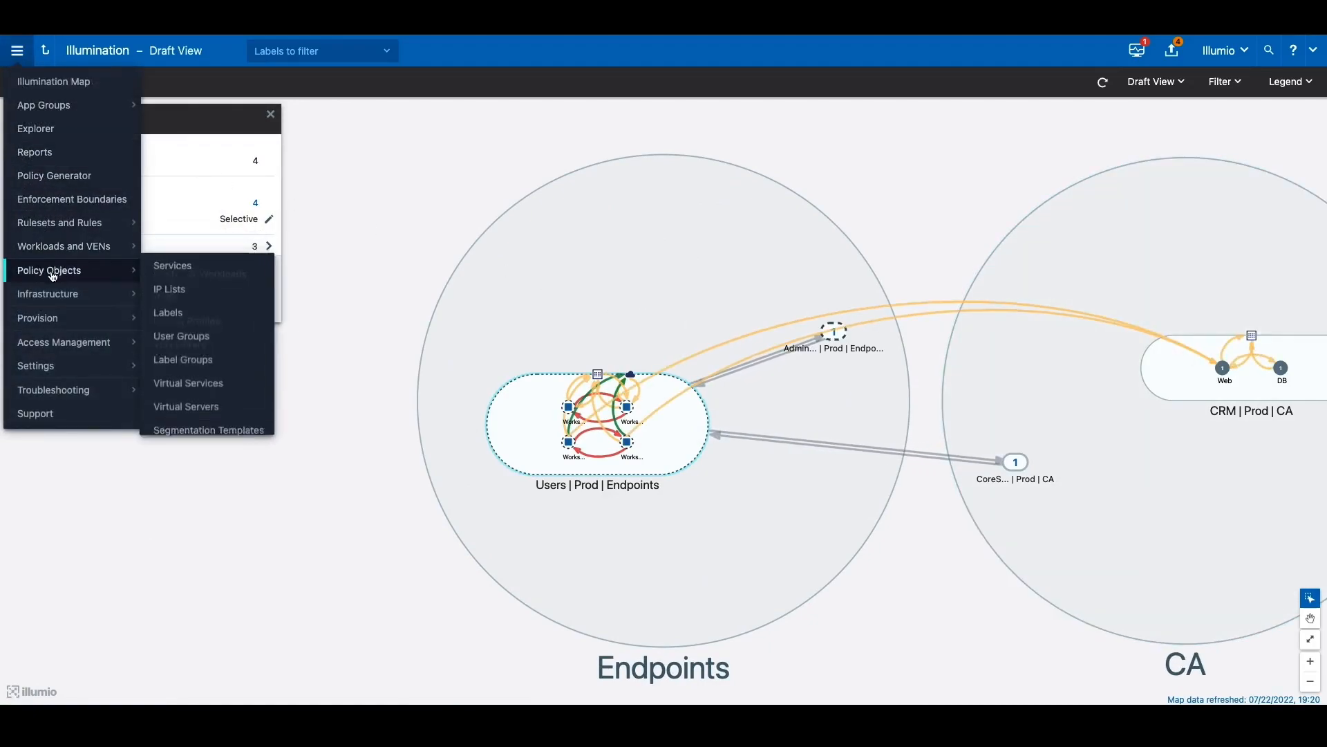
pyautogui.click(180, 337)
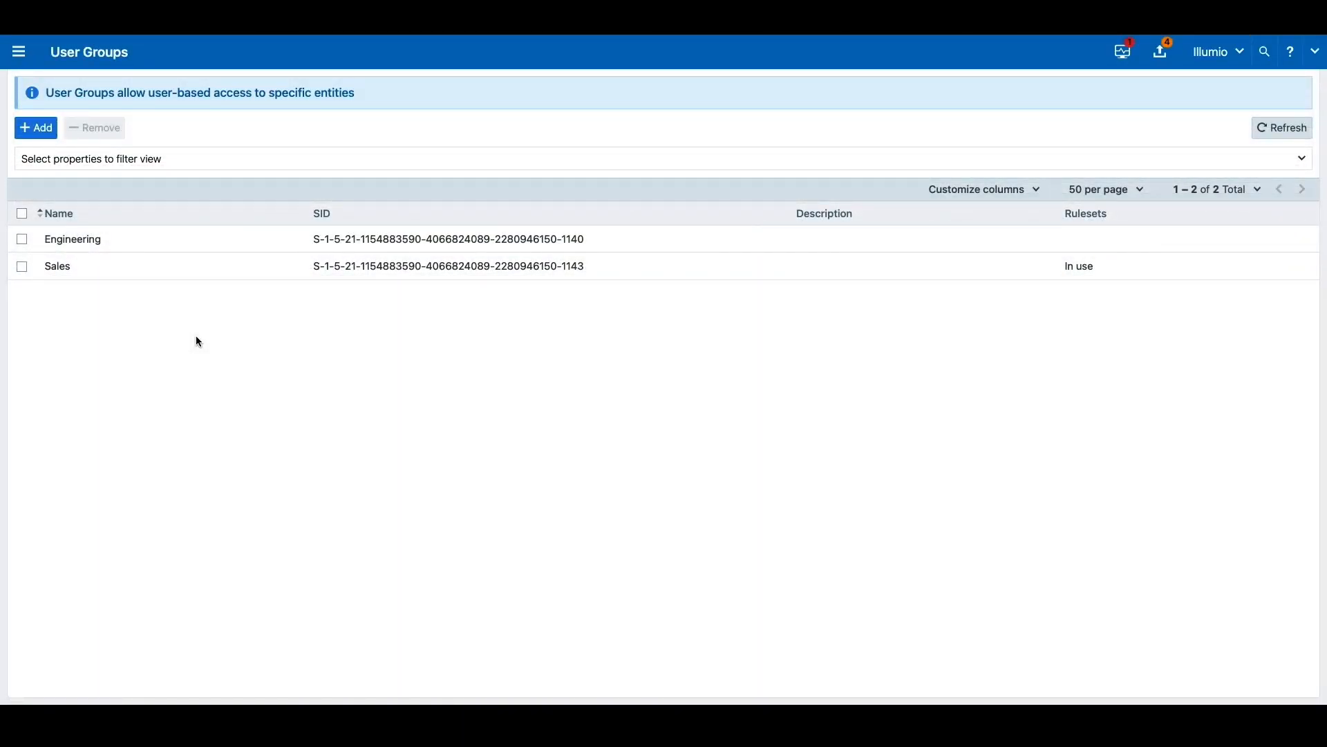
pyautogui.moveTo(82, 277)
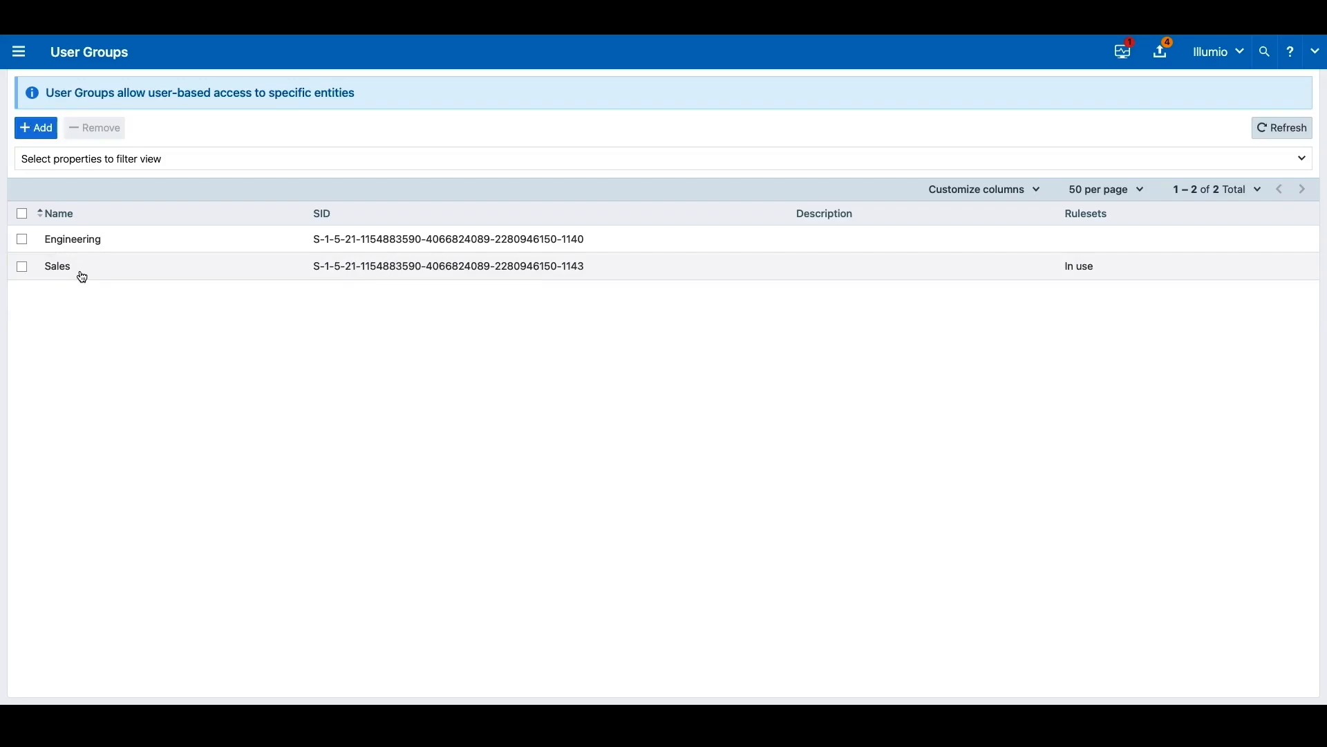
pyautogui.moveTo(53, 181)
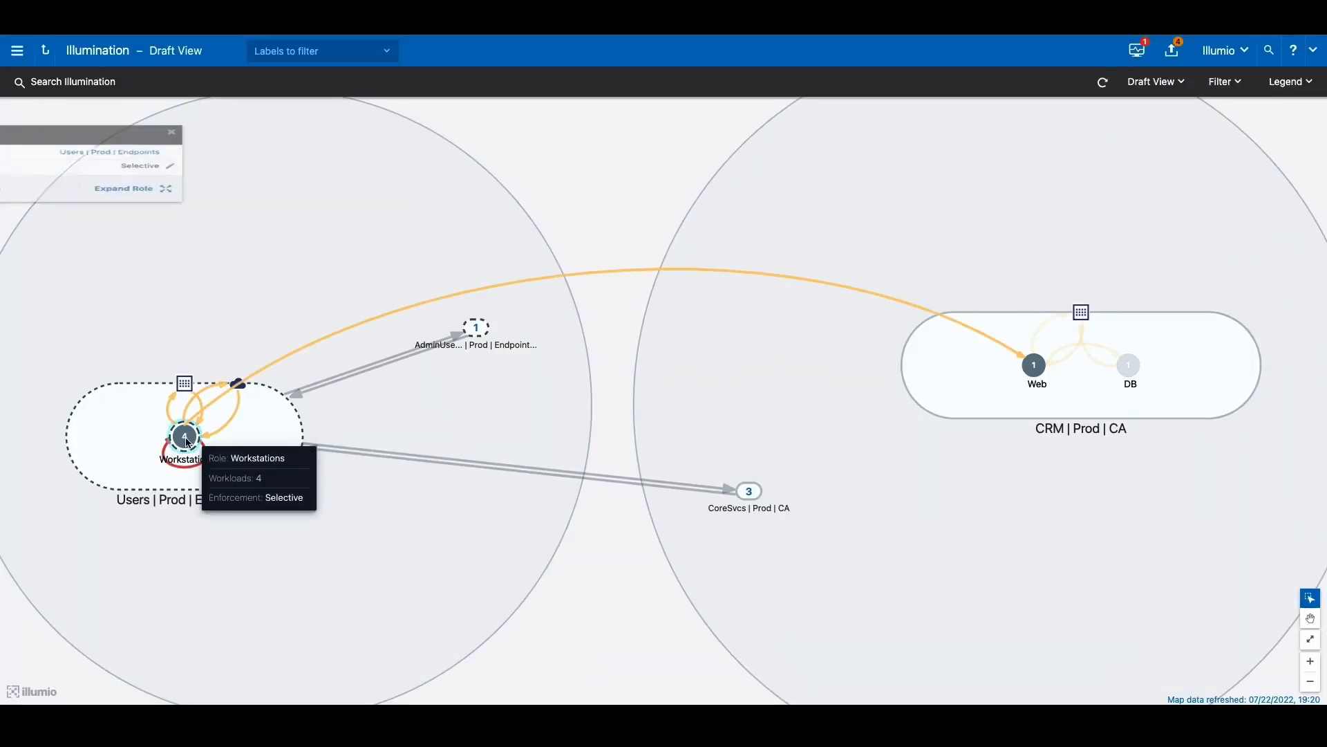
# Expand the Workstations role into its four workloads showing their traffic to the CRM Web tier
pyautogui.click(124, 188)
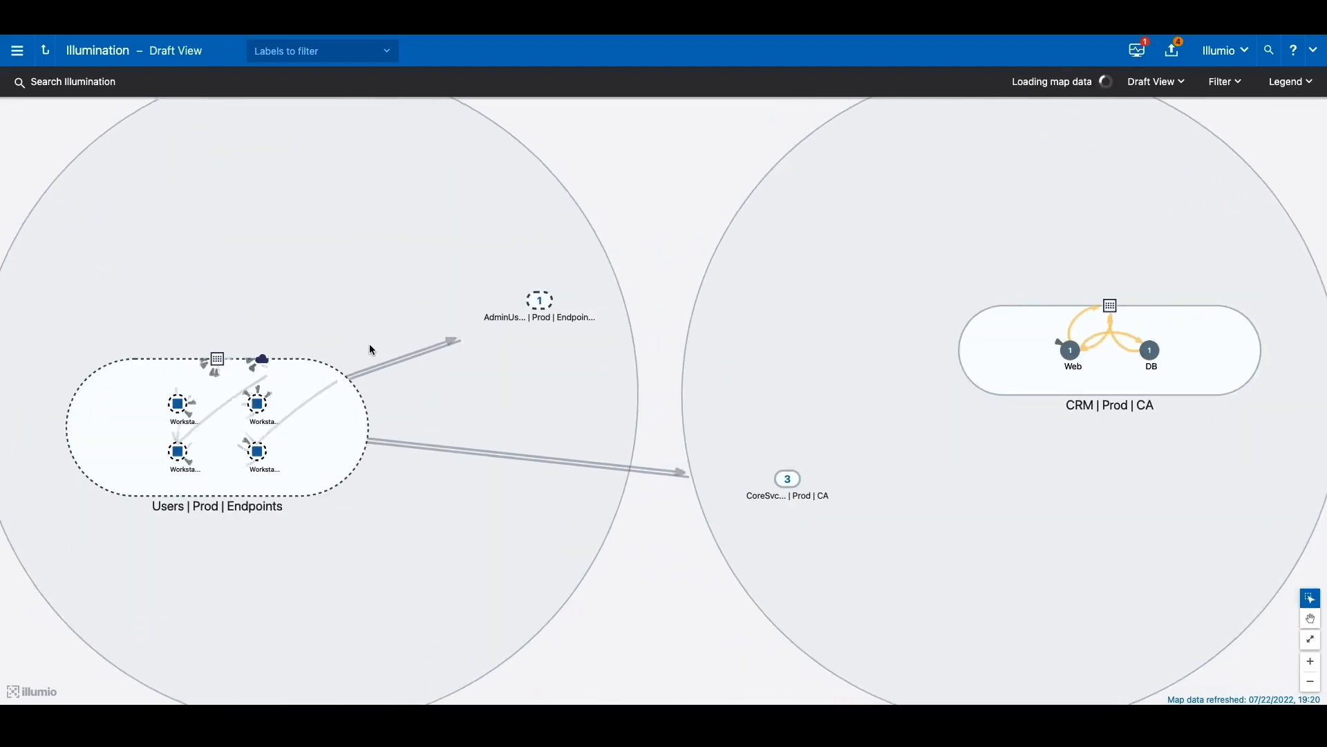
pyautogui.click(256, 452)
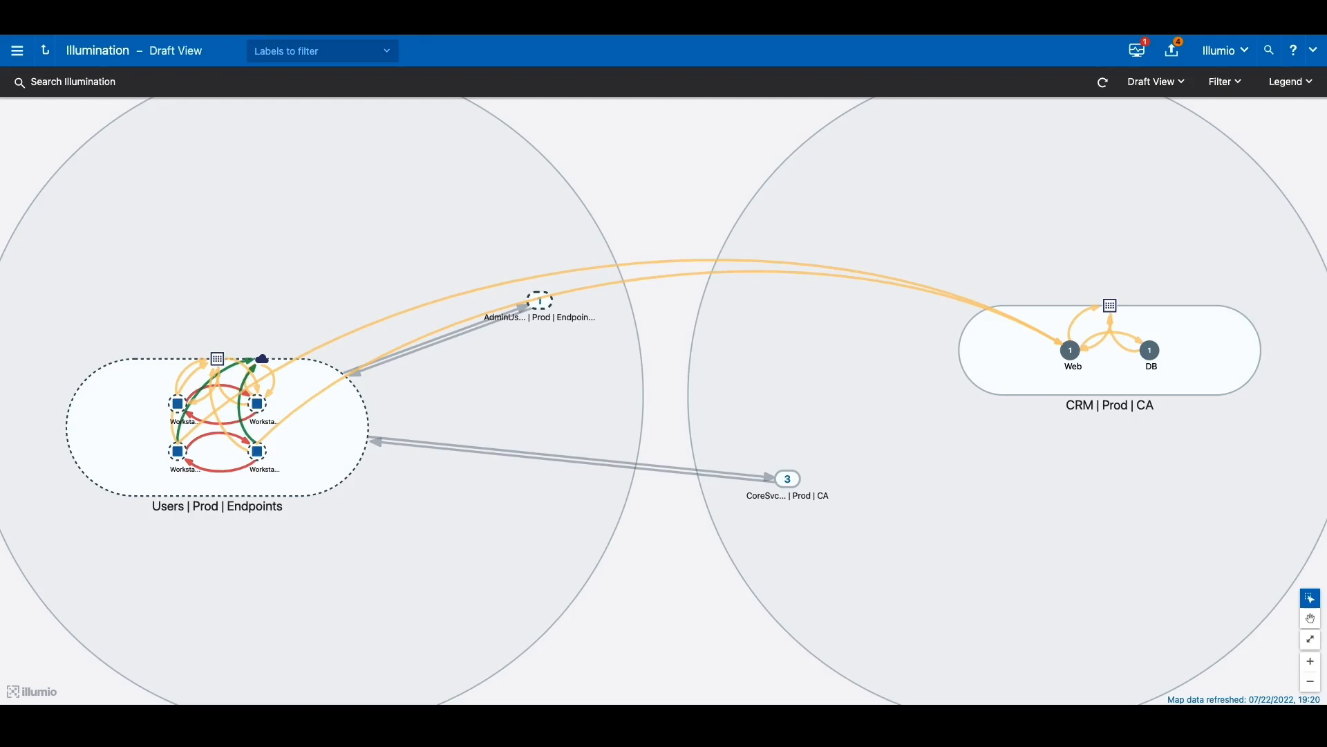
pyautogui.moveTo(346, 297)
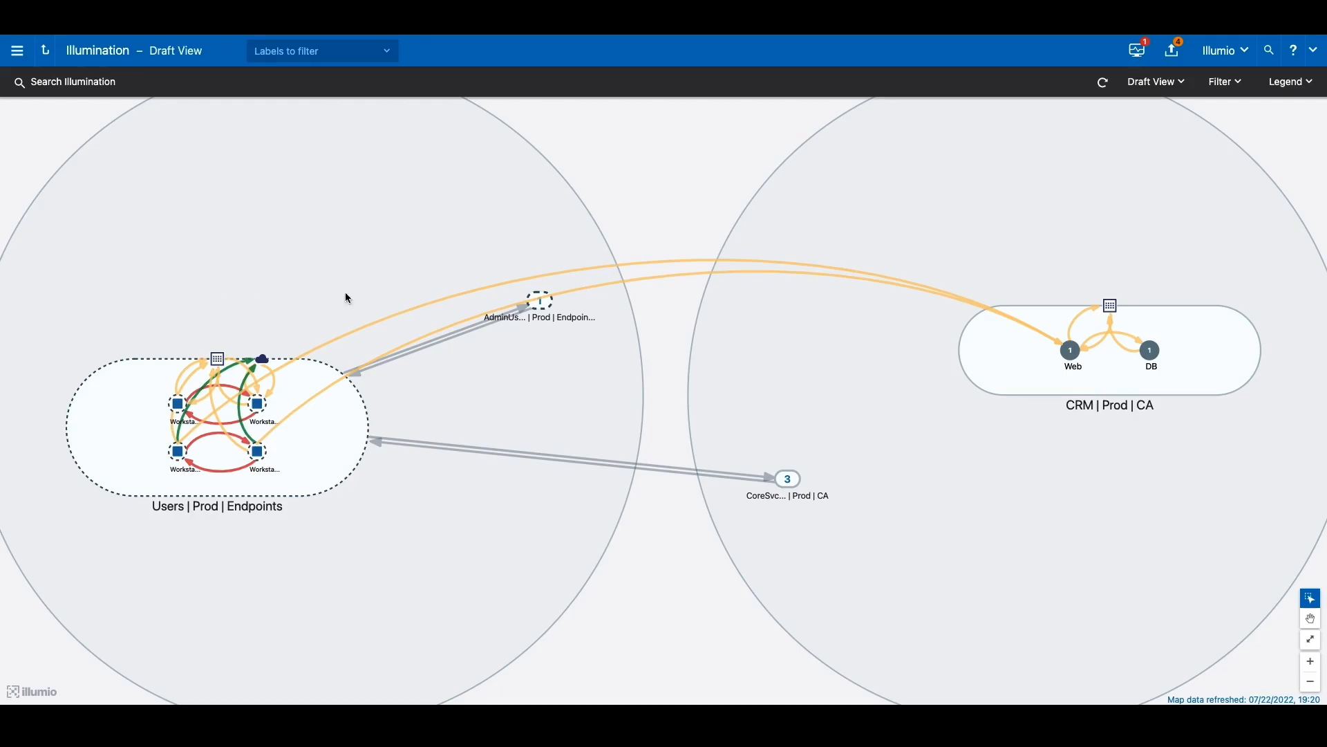
pyautogui.moveTo(641, 229)
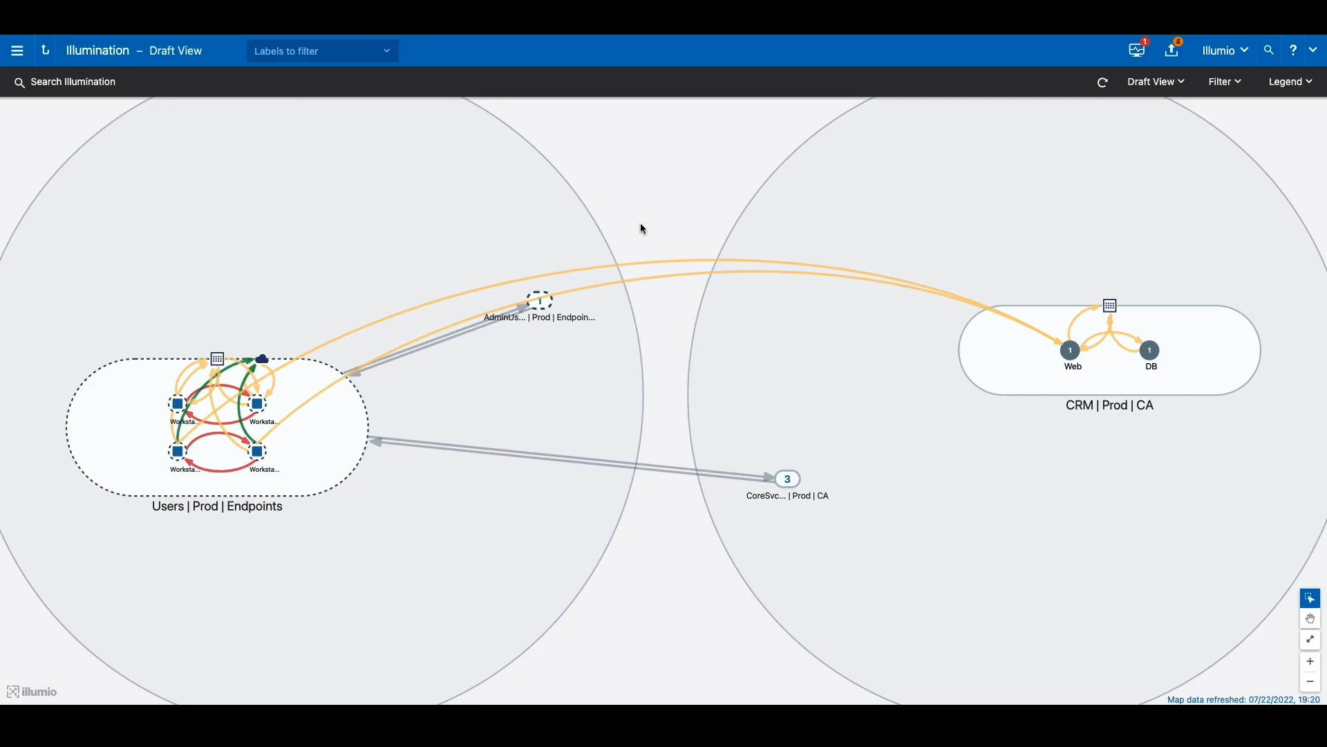
pyautogui.moveTo(51, 139)
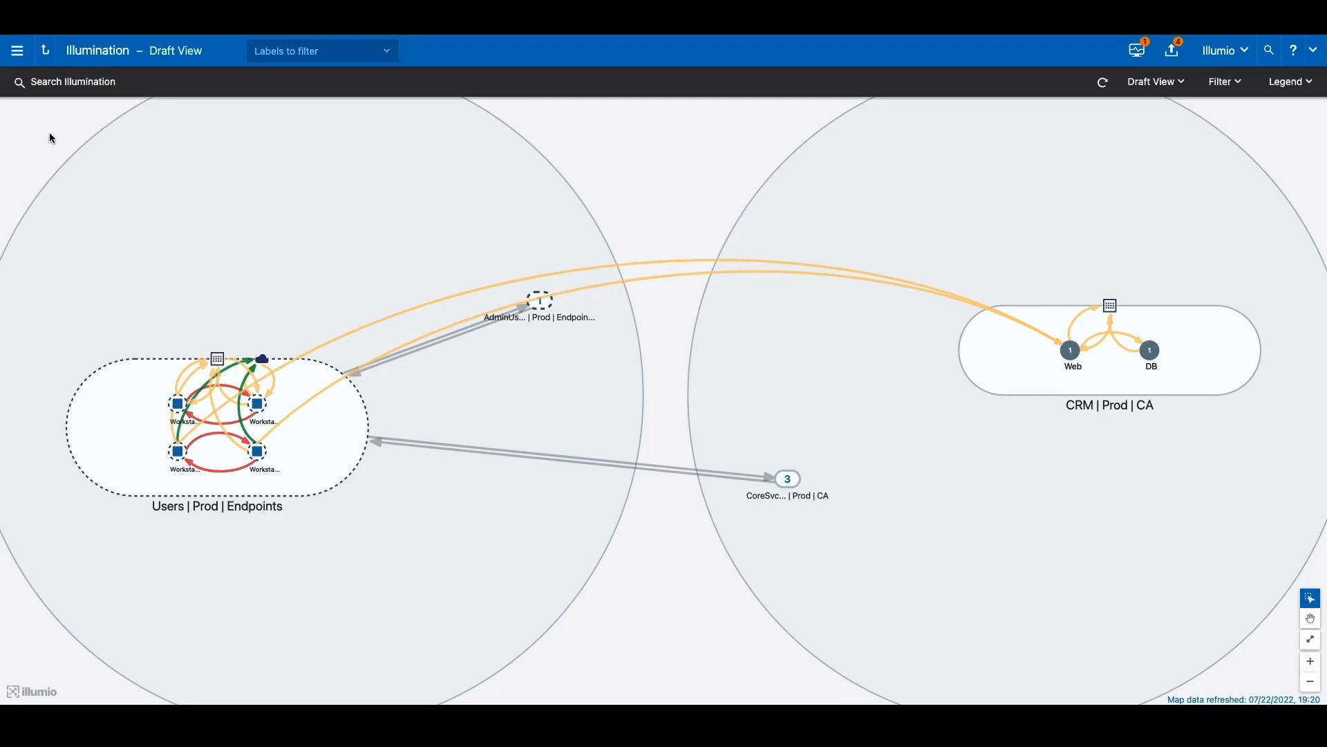
pyautogui.click(16, 50)
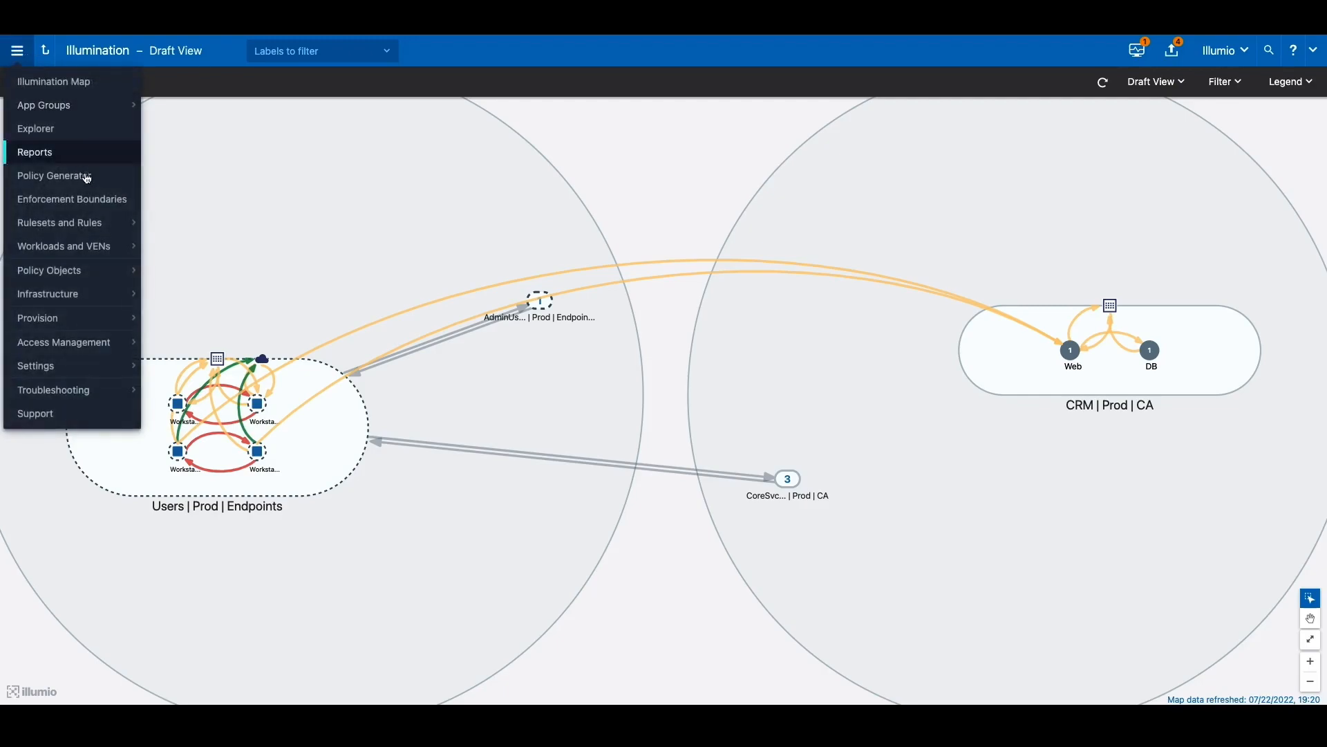
# Open the CRM | Prod | CA ruleset from Rulesets and view its Extra-Scope Rules
pyautogui.click(58, 222)
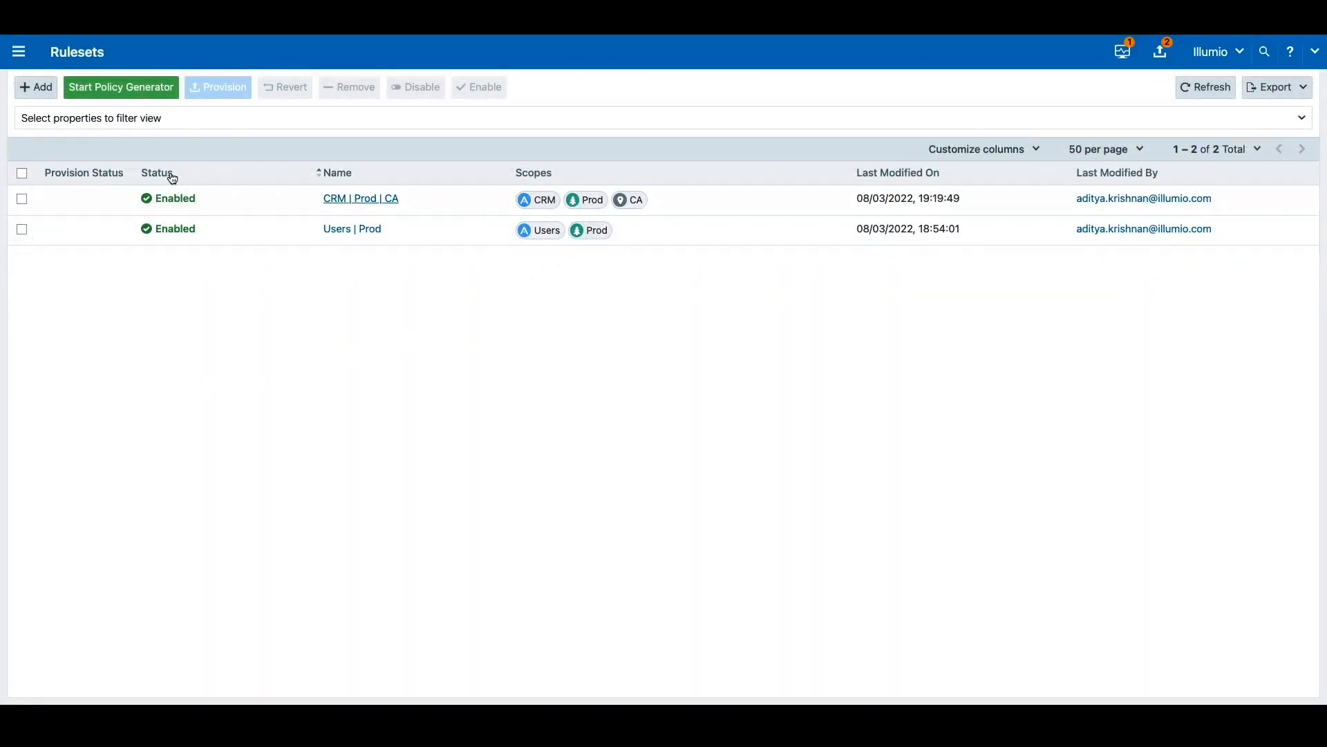
pyautogui.click(360, 198)
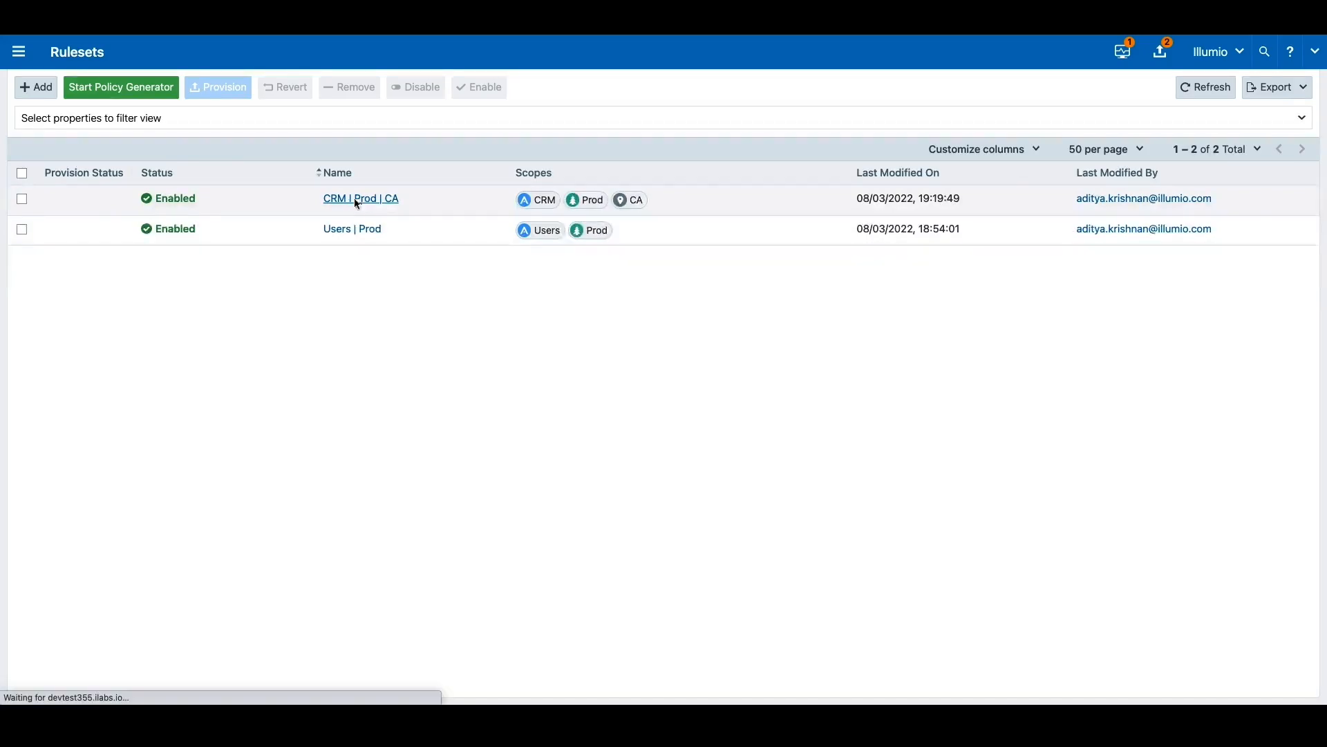
pyautogui.click(359, 199)
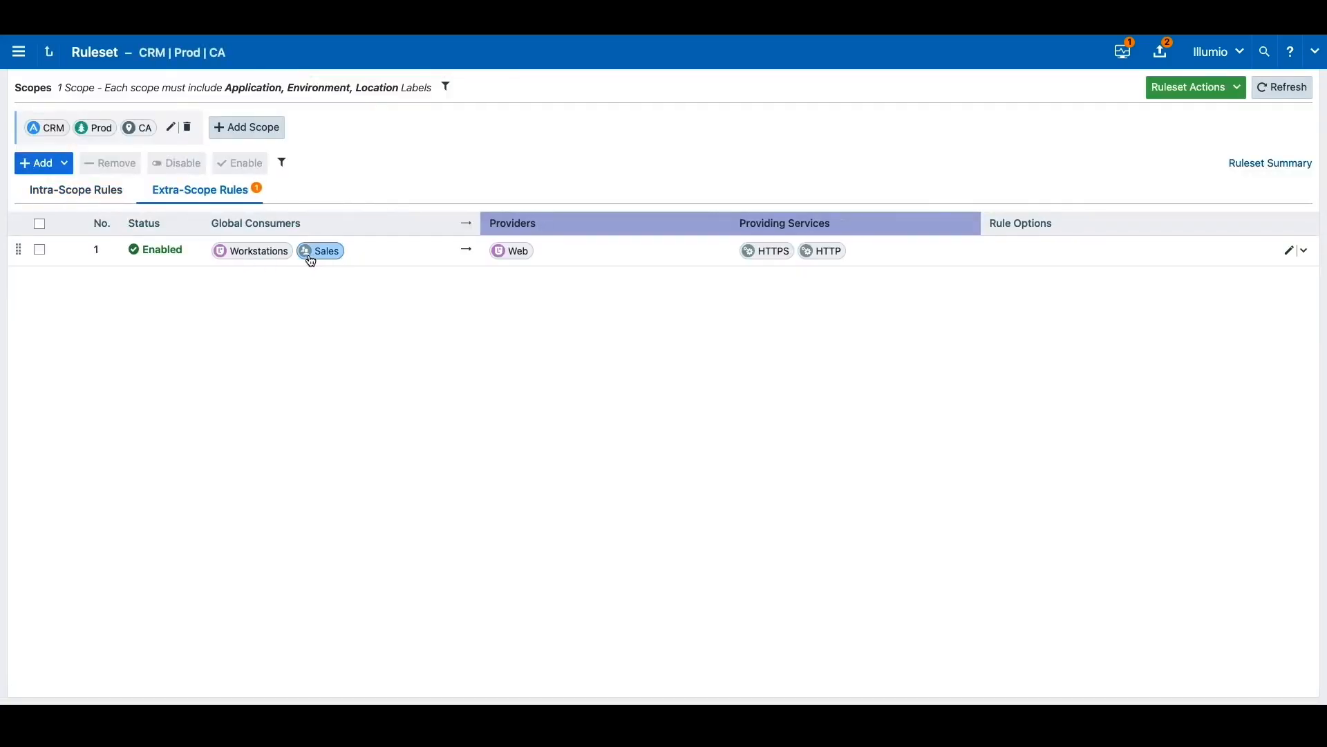
pyautogui.moveTo(821, 250)
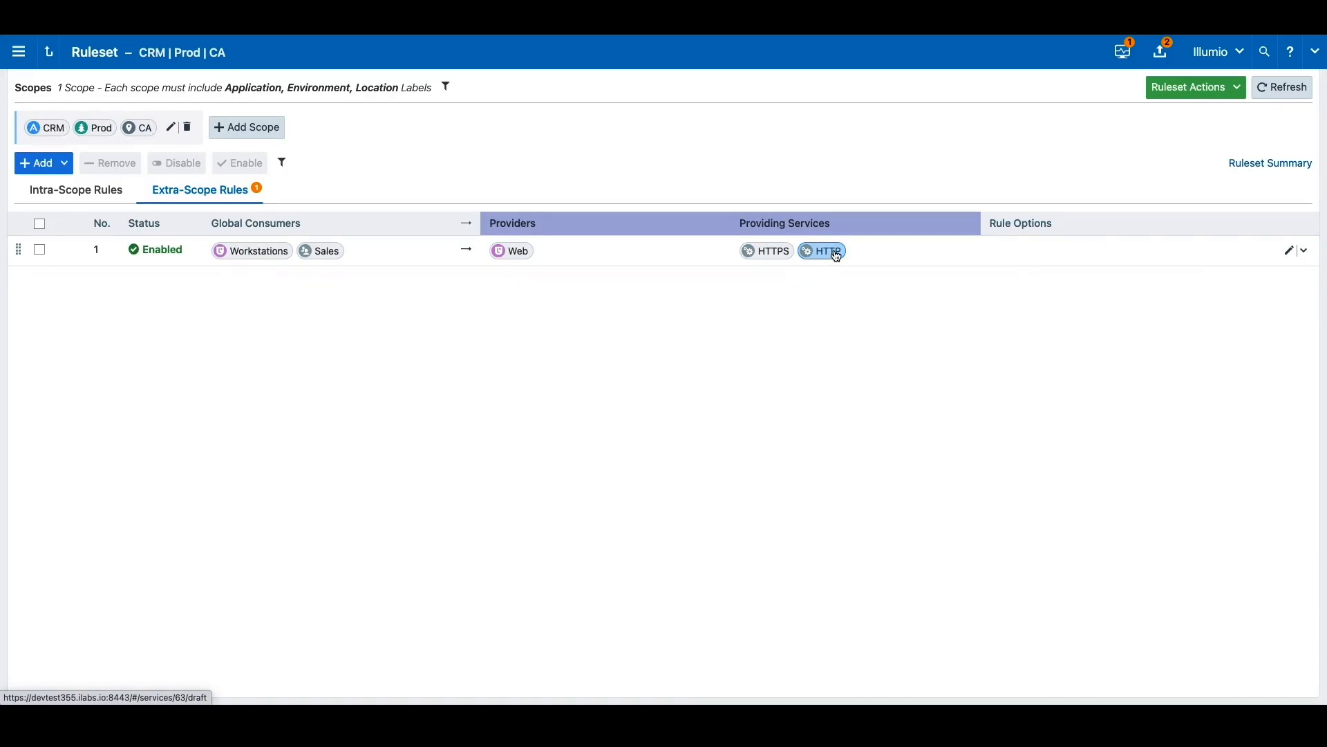
pyautogui.moveTo(19, 51)
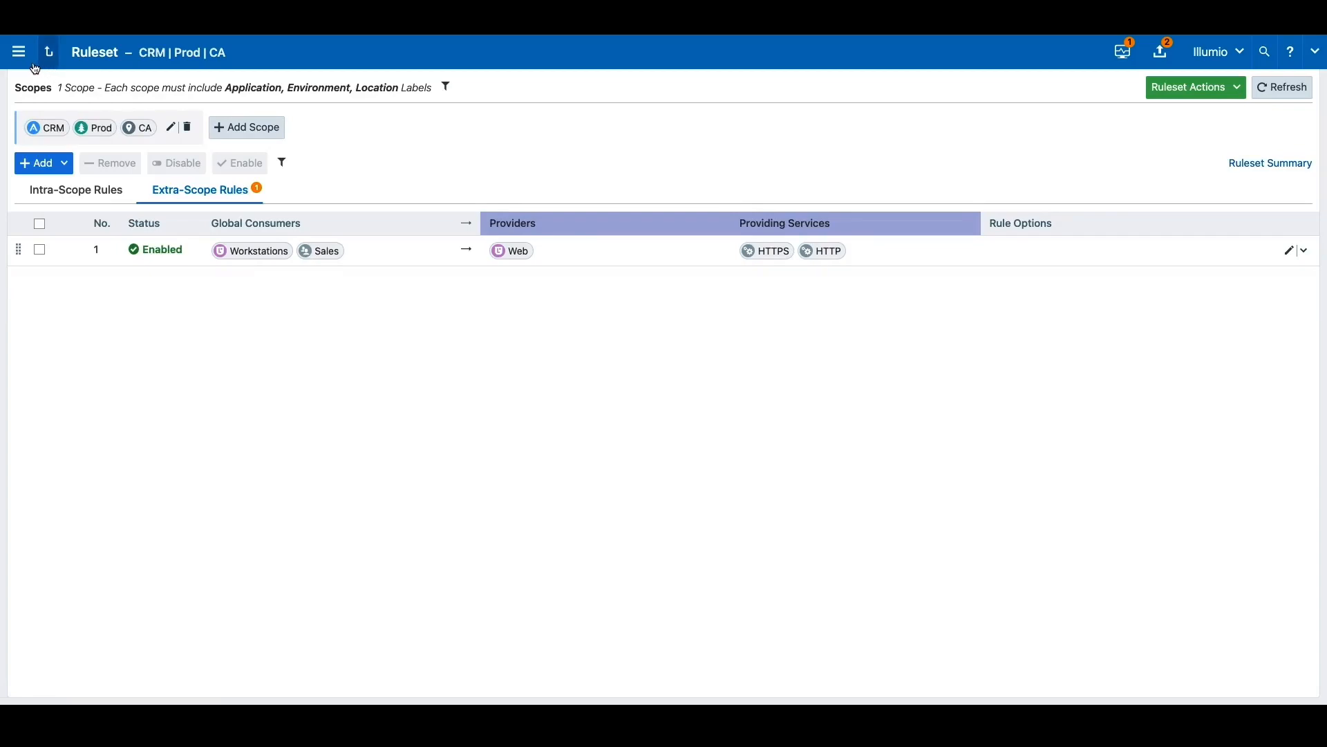